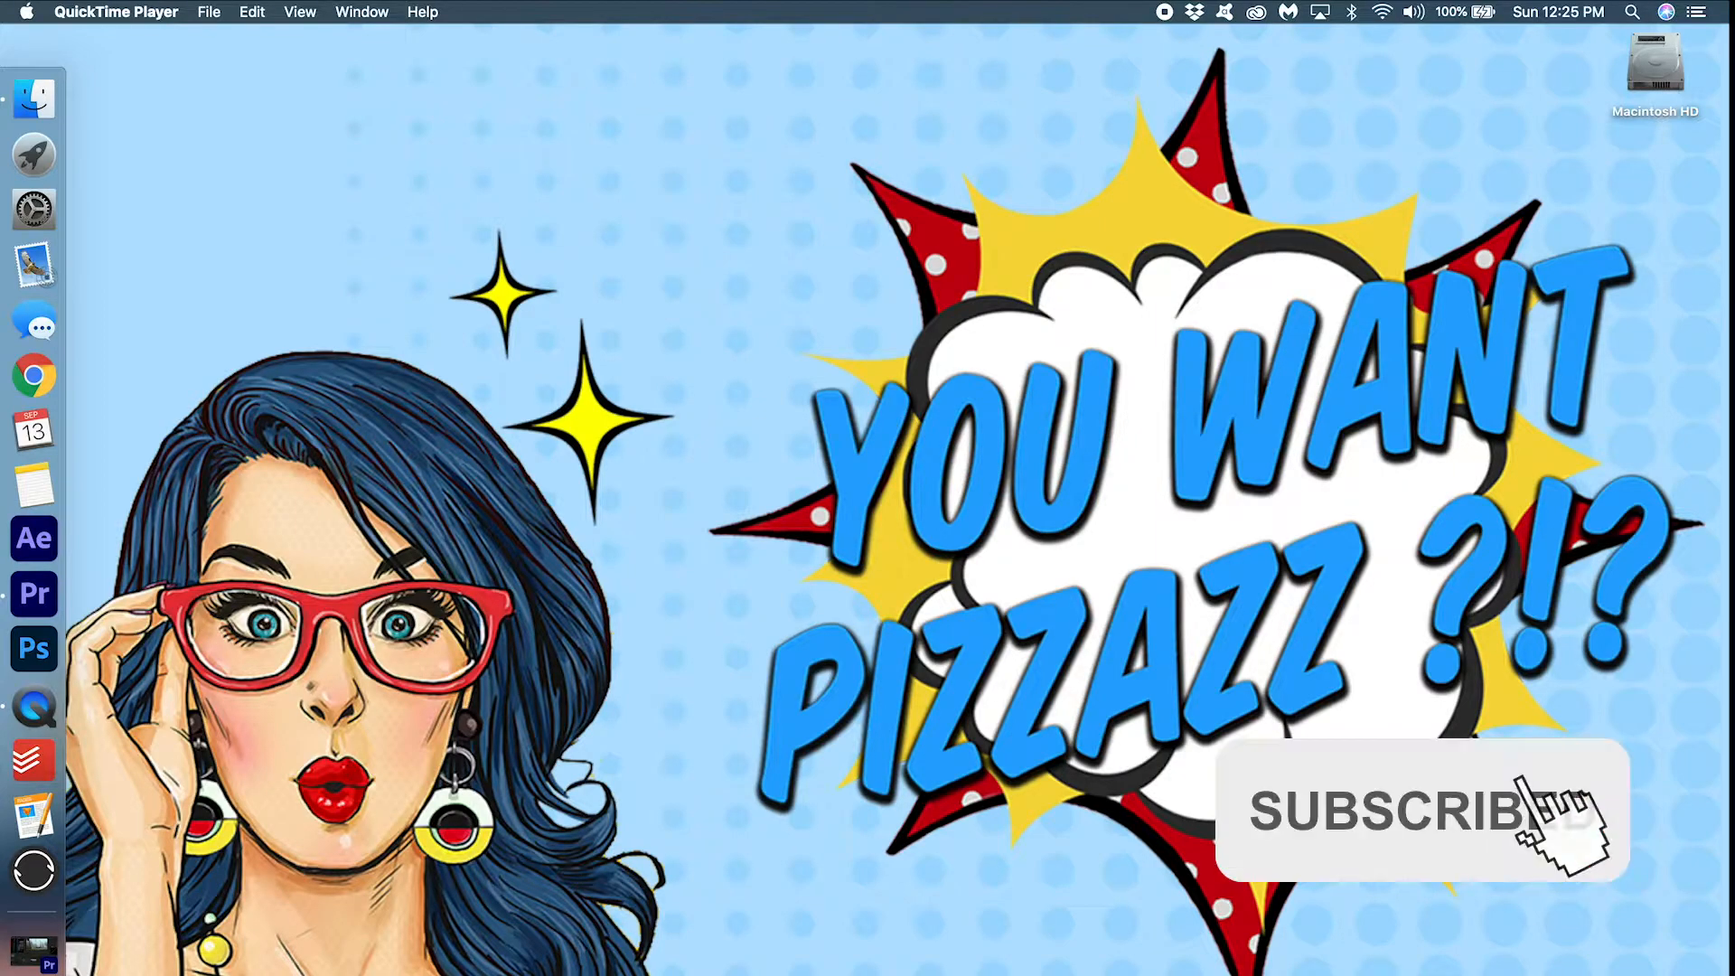
Step: Set the project's General renderer to Mercury Playback Engine Software Only
click(1421, 808)
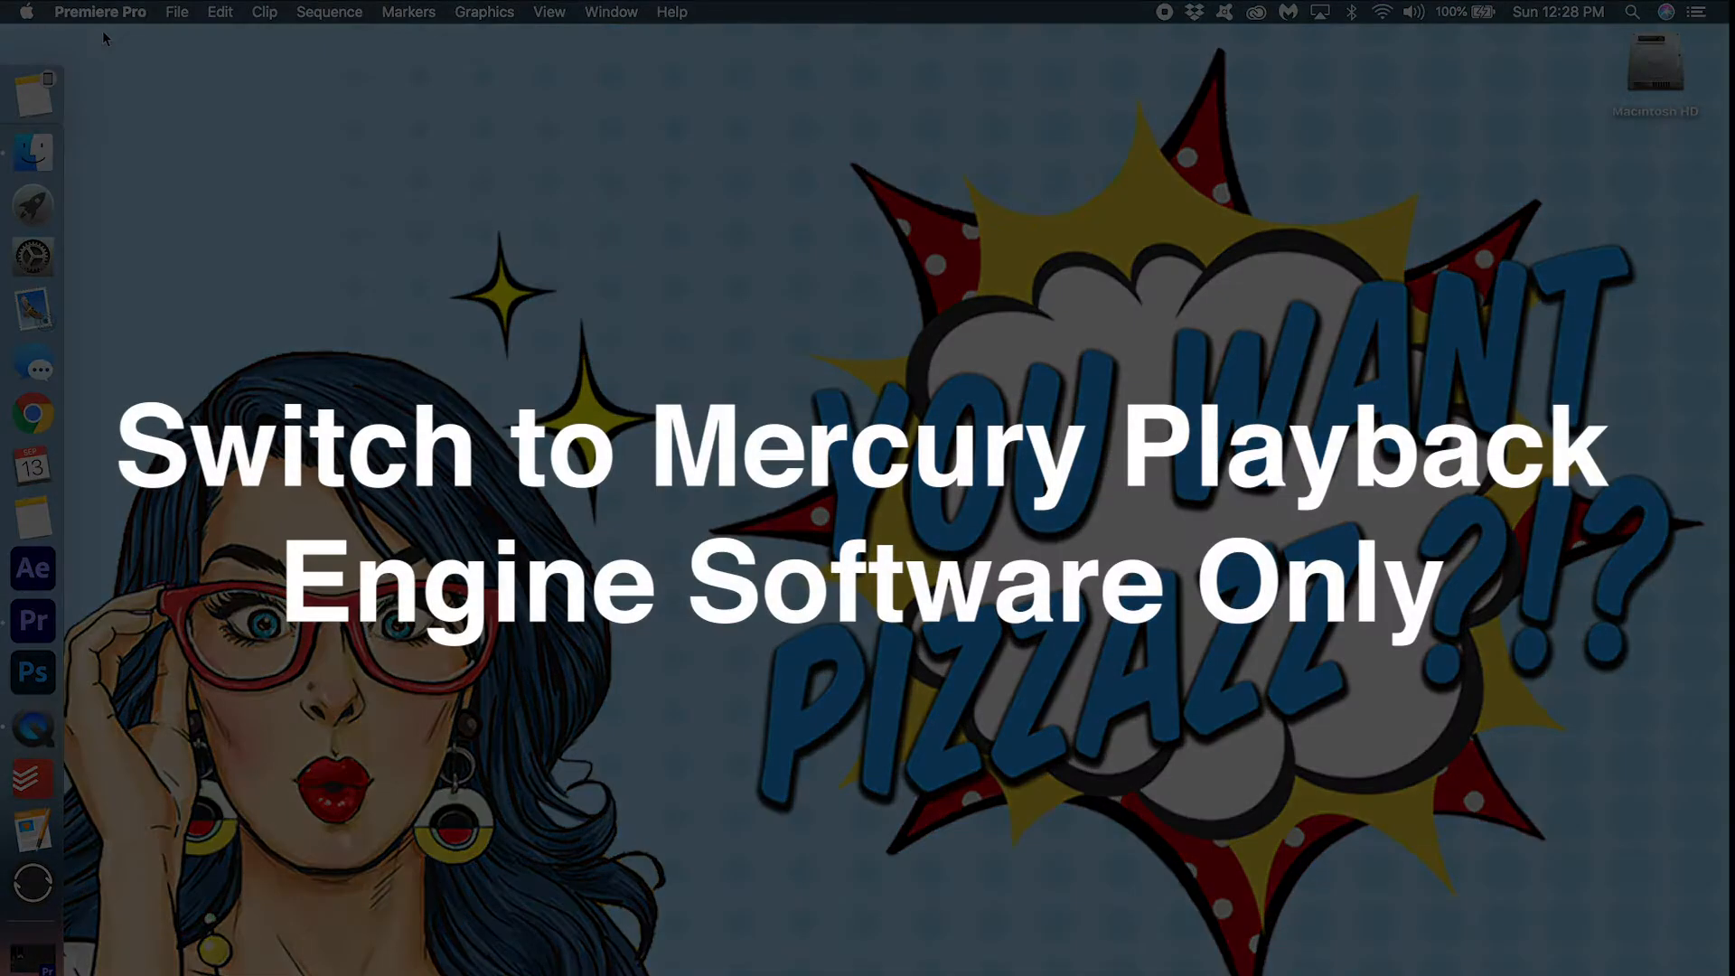
mouse_move(30, 620)
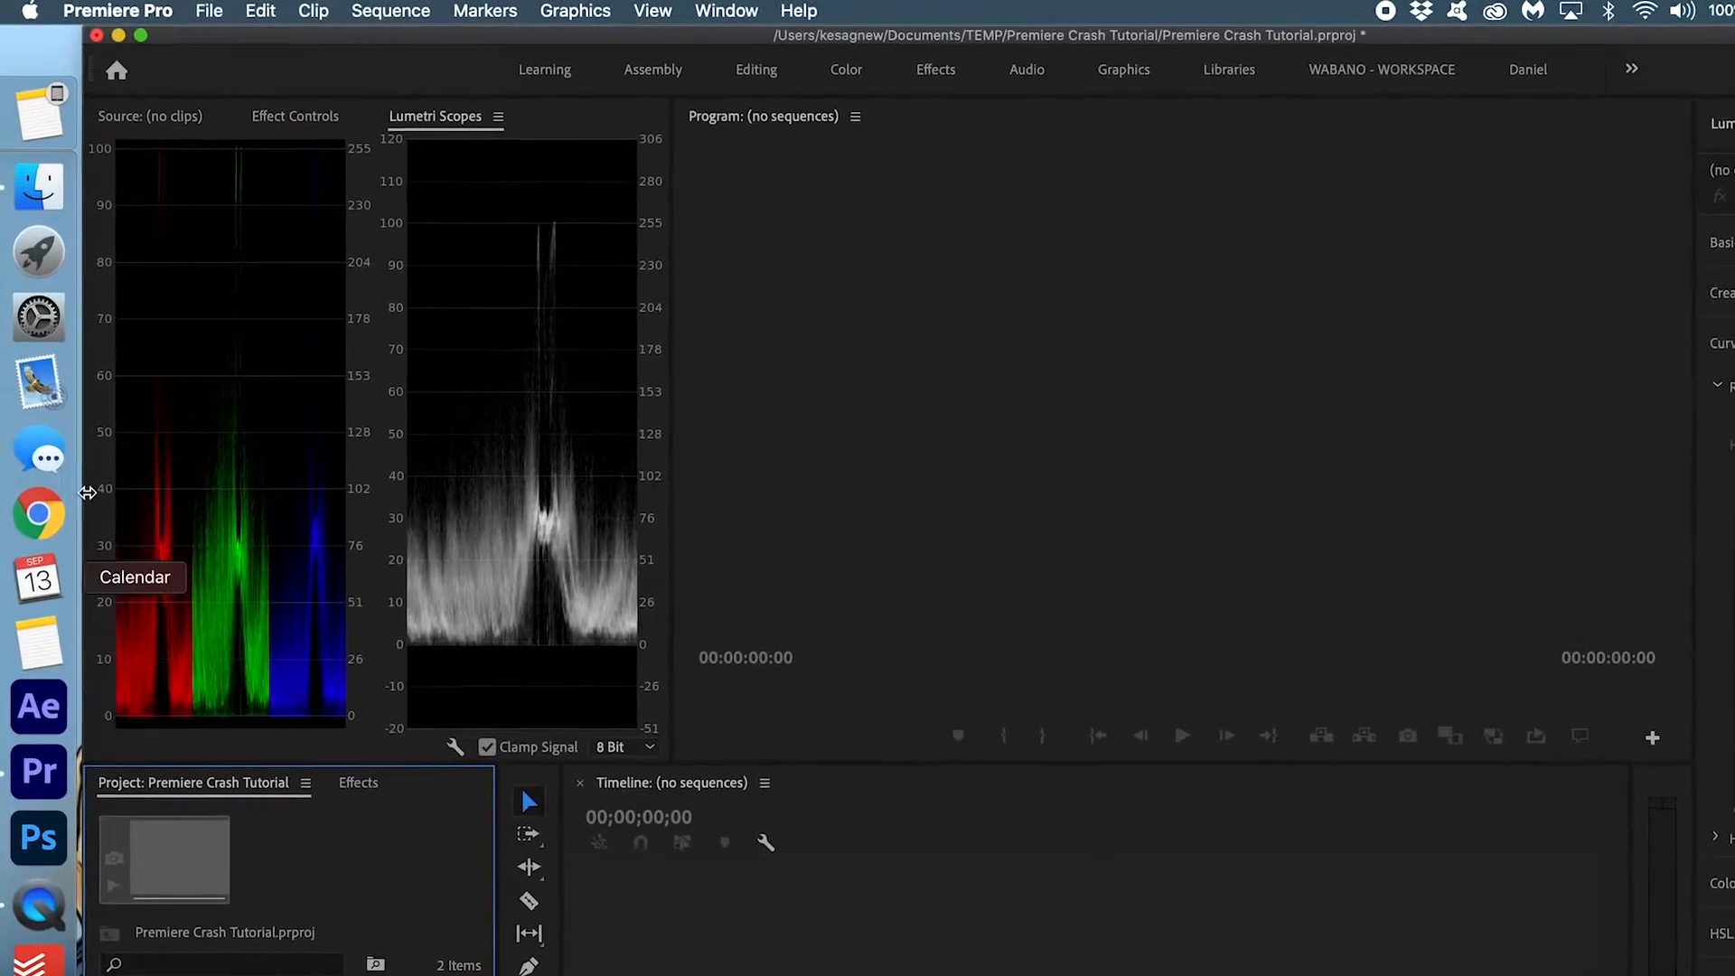
click(209, 11)
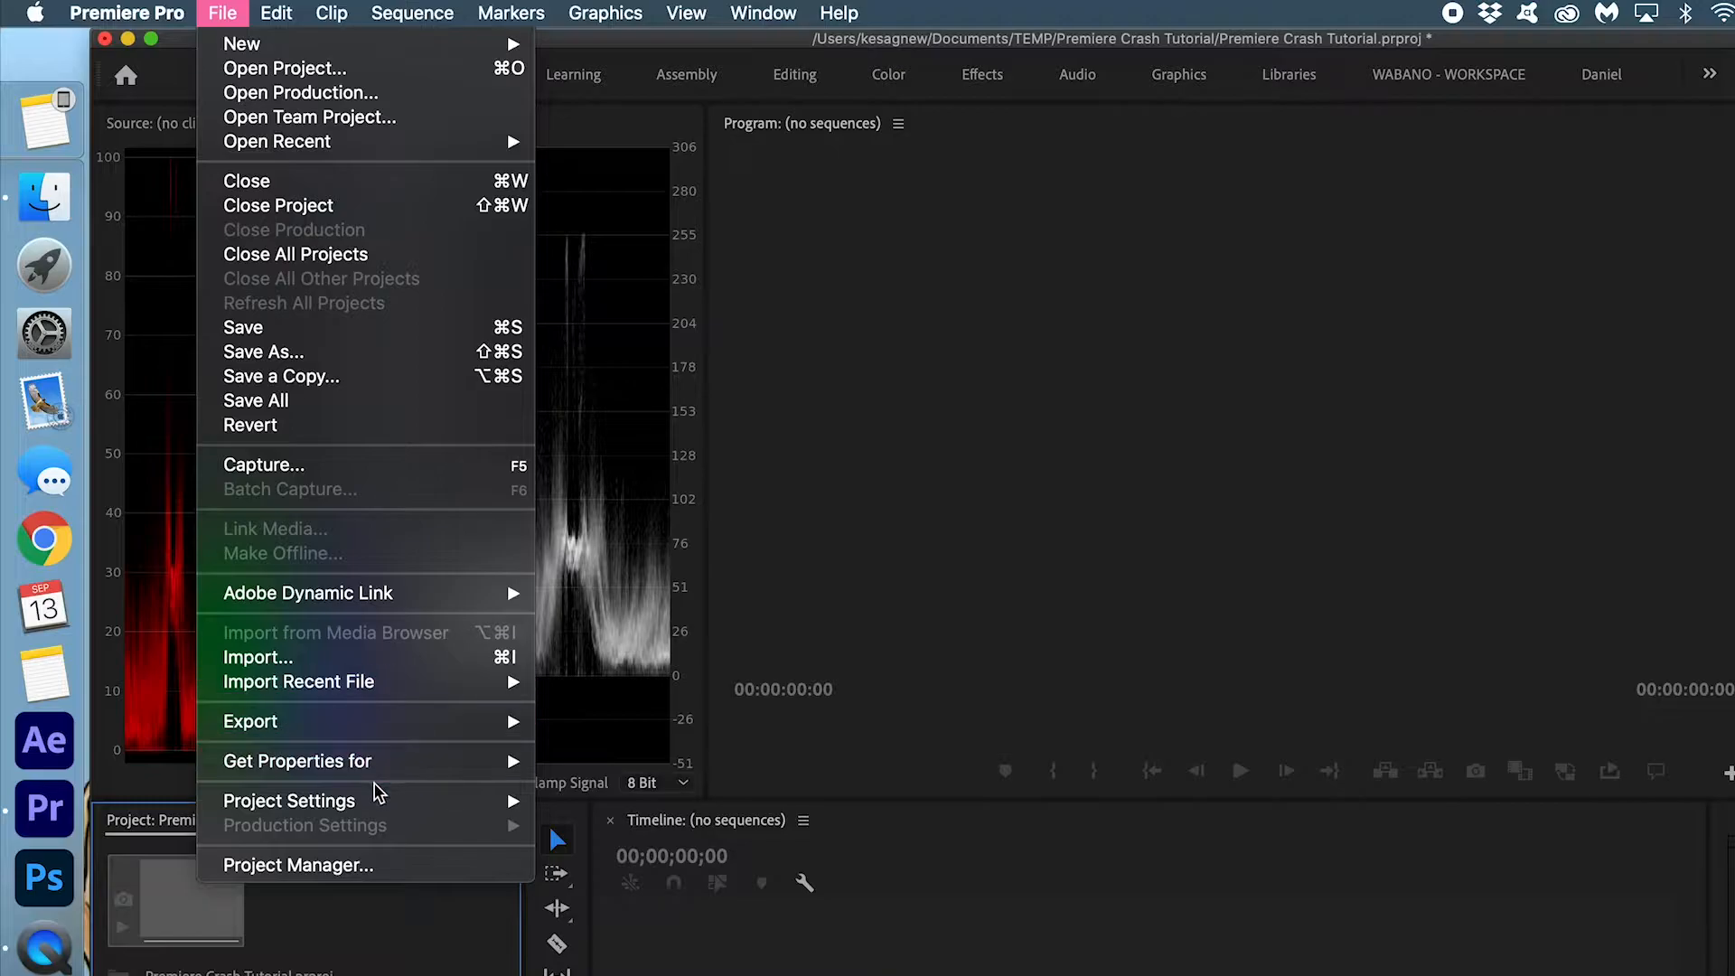
mouse_move(290, 797)
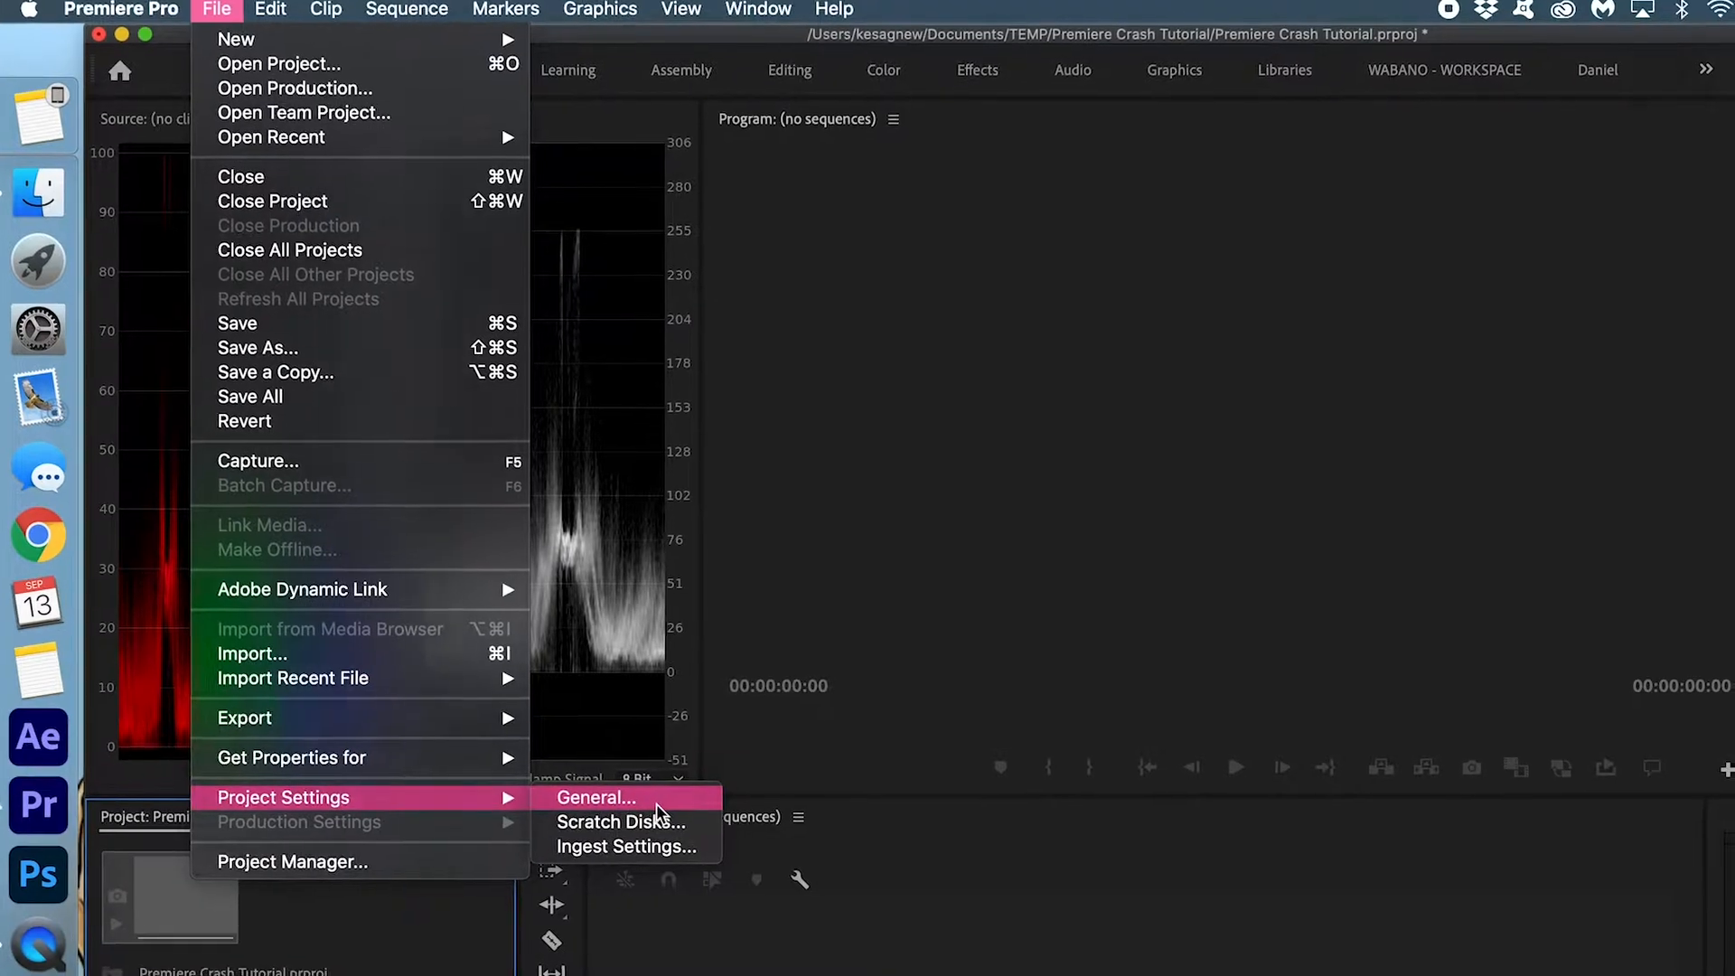
click(595, 798)
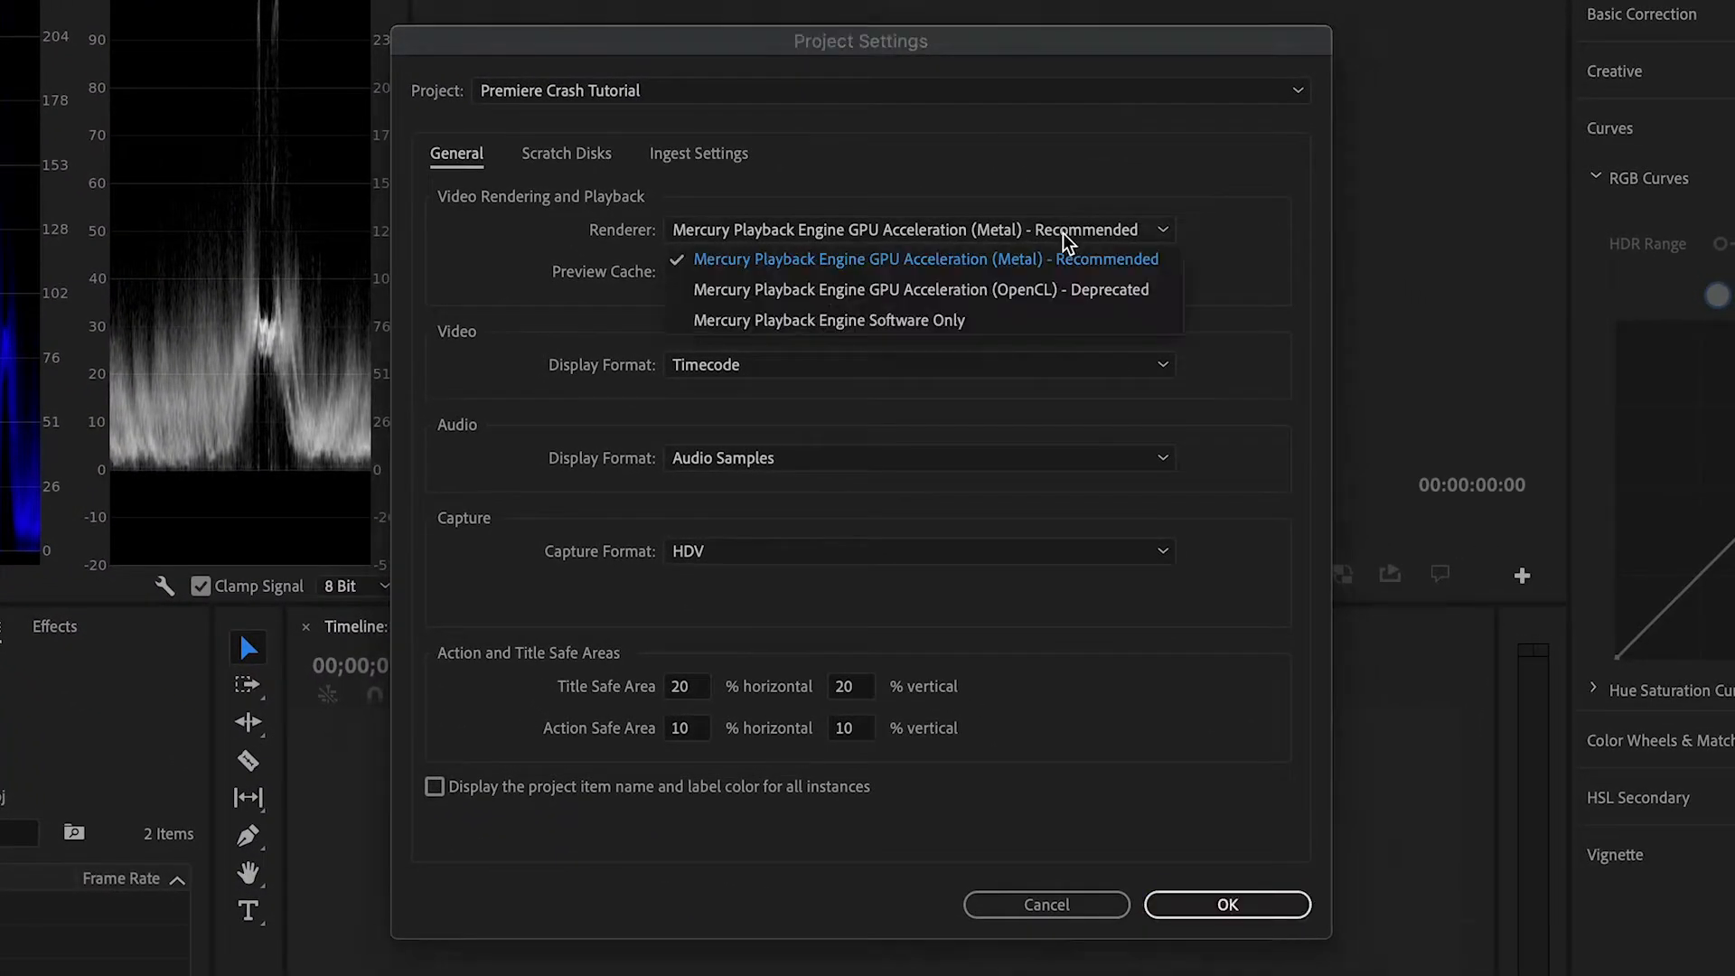
mouse_move(1079, 334)
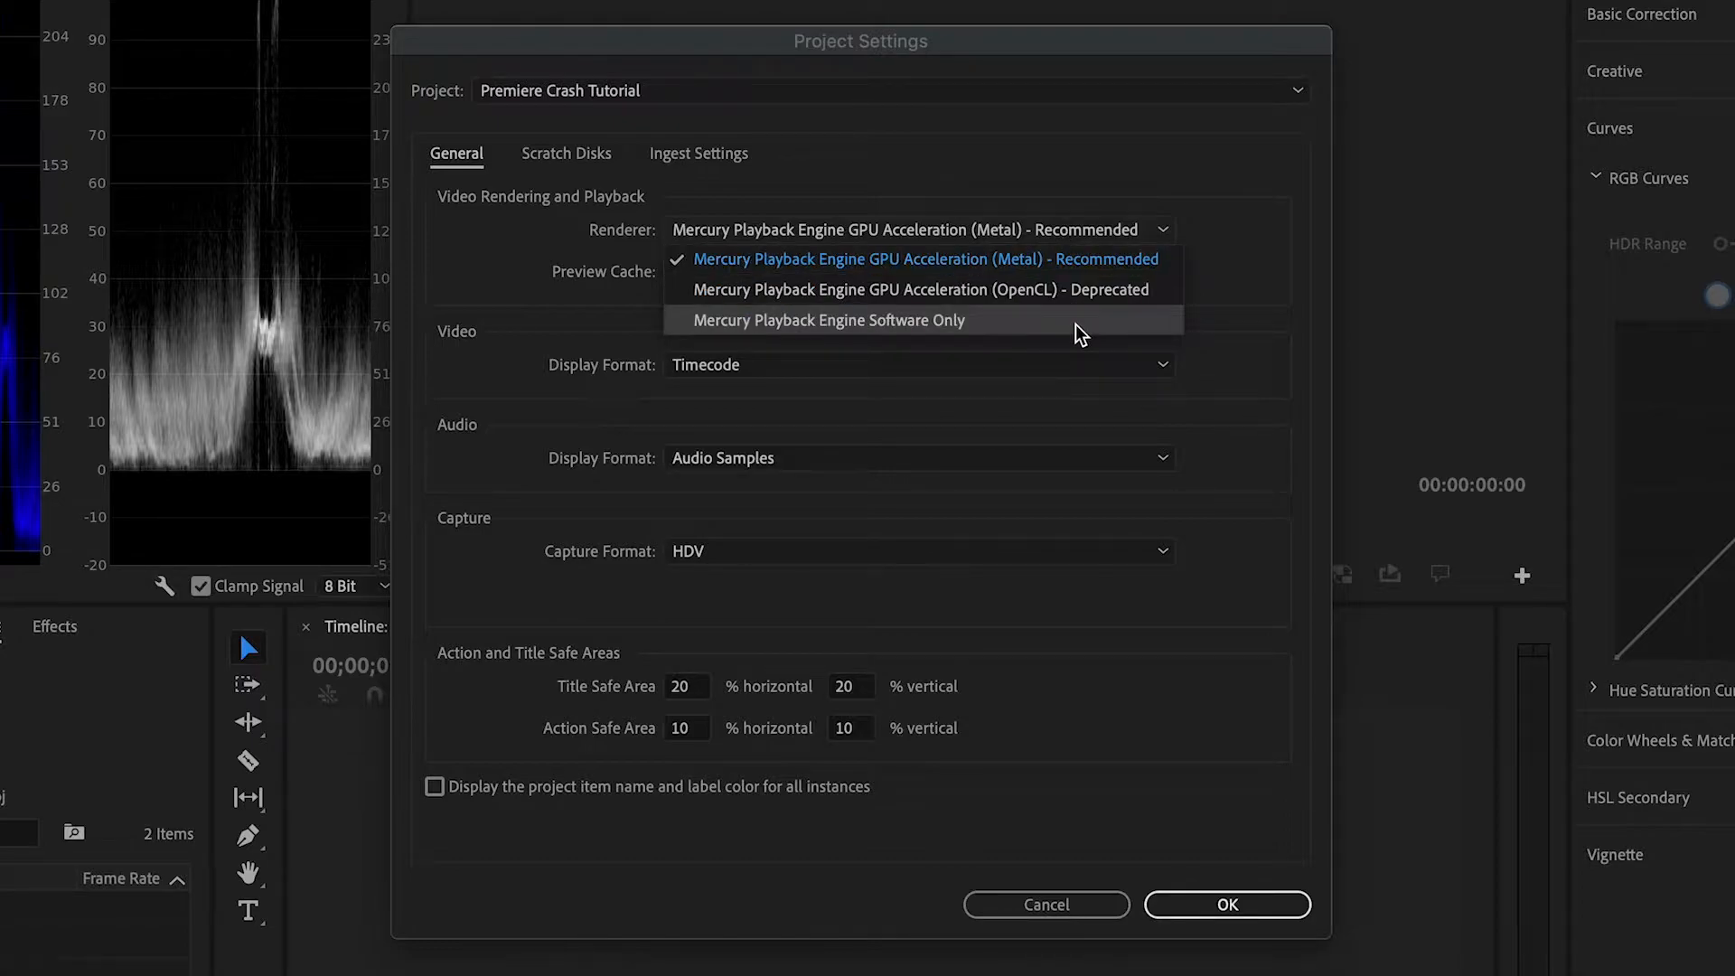
click(828, 320)
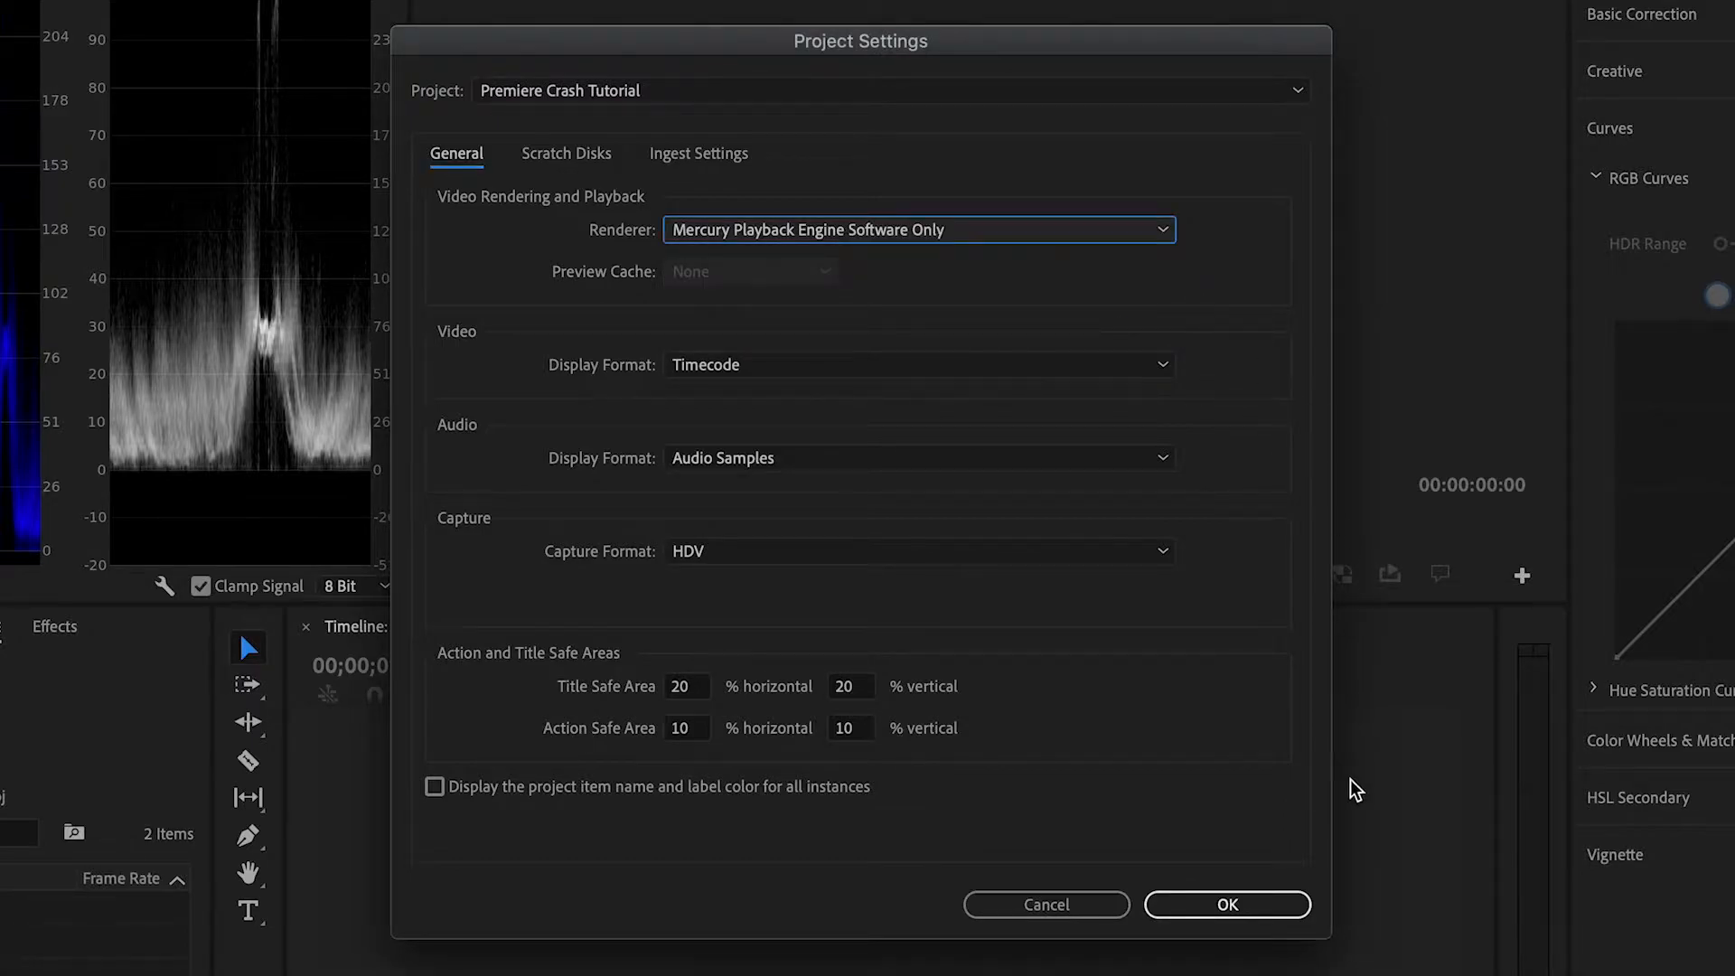
click(1225, 904)
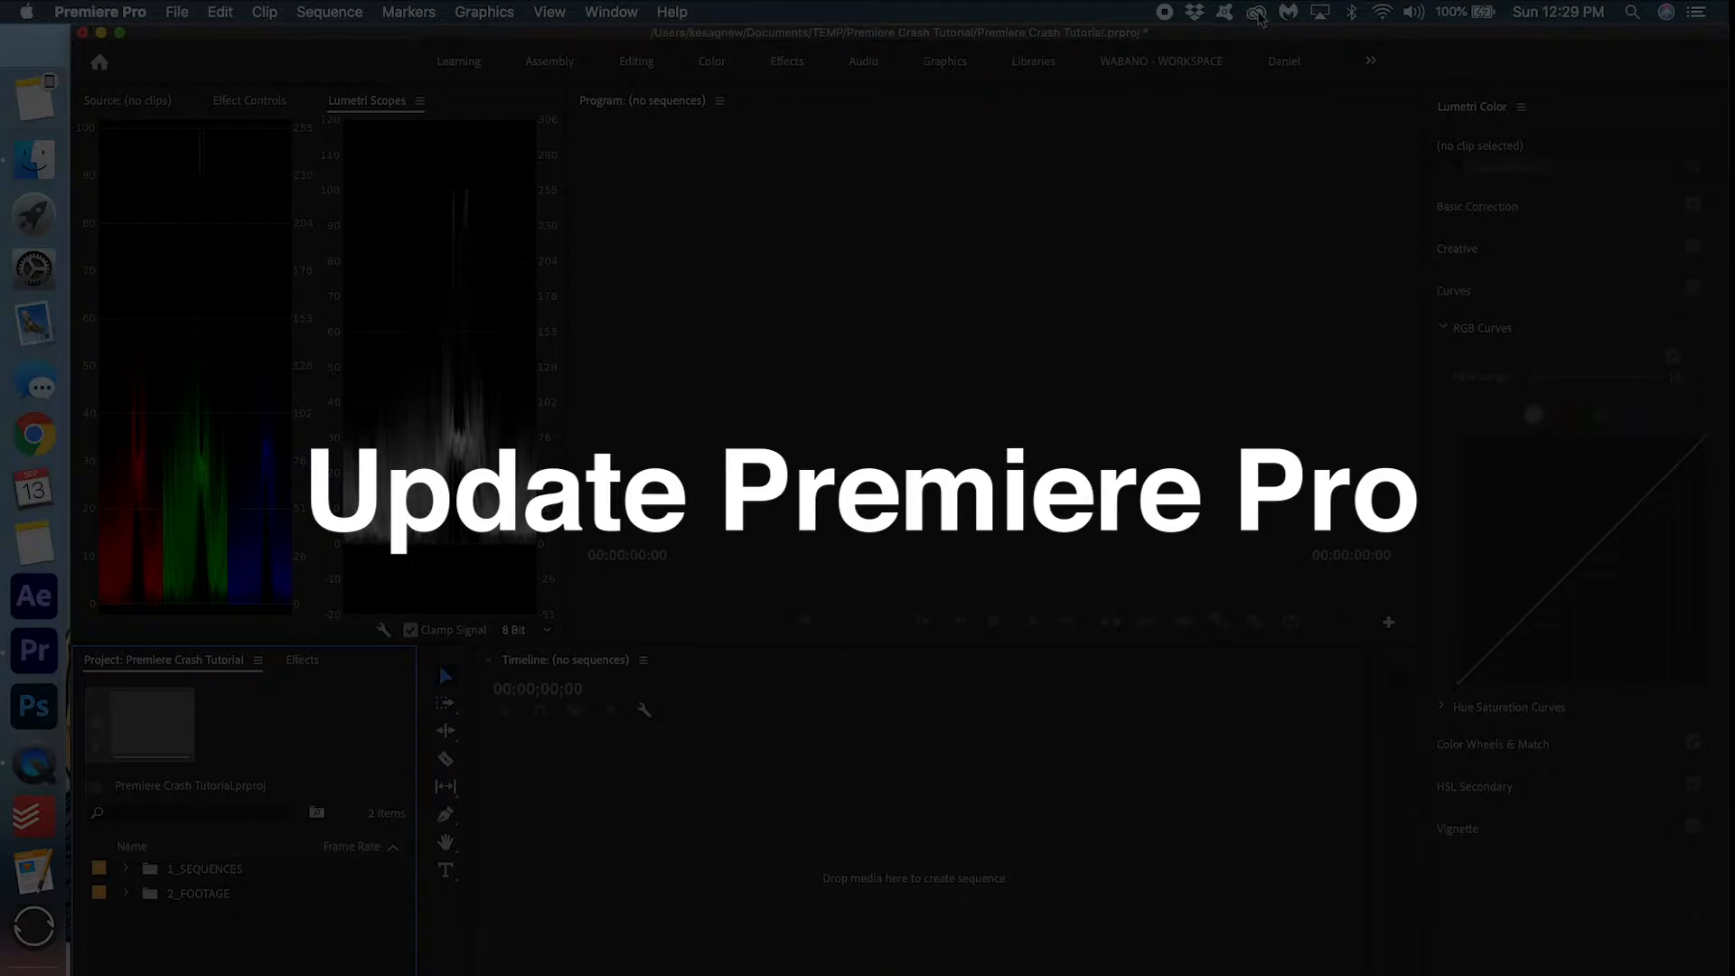
Step: Confirm Premiere Pro shows Up to date in Creative Cloud and reopen it
click(1255, 11)
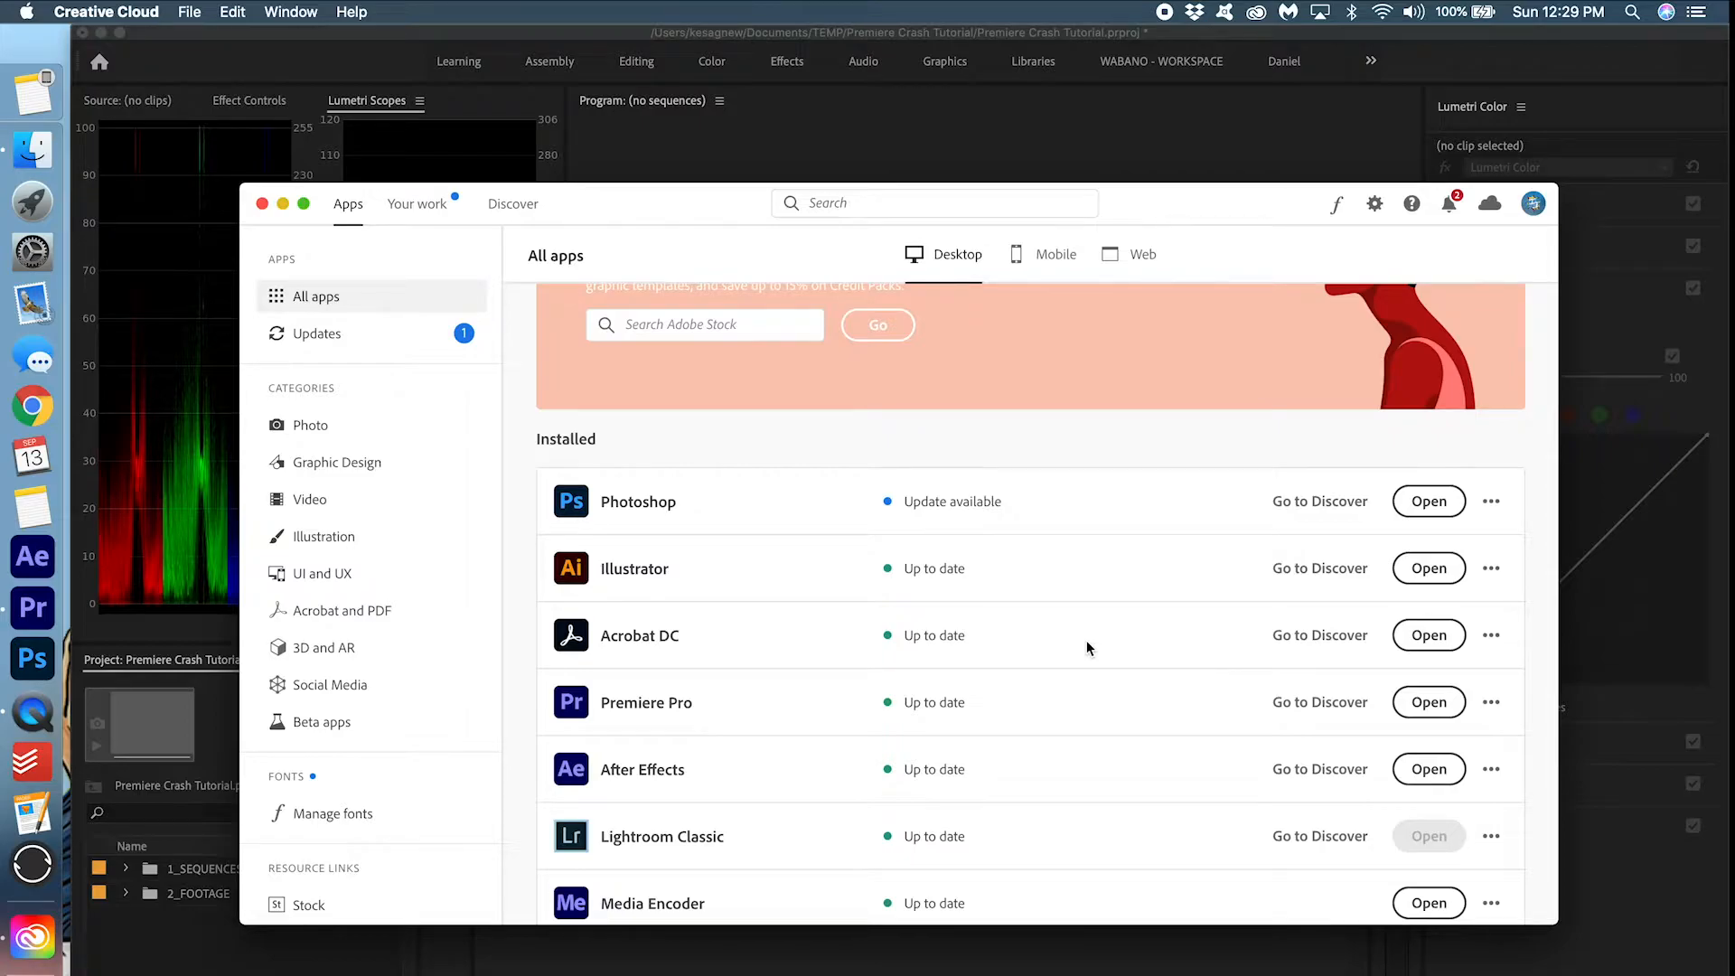
mouse_move(892, 733)
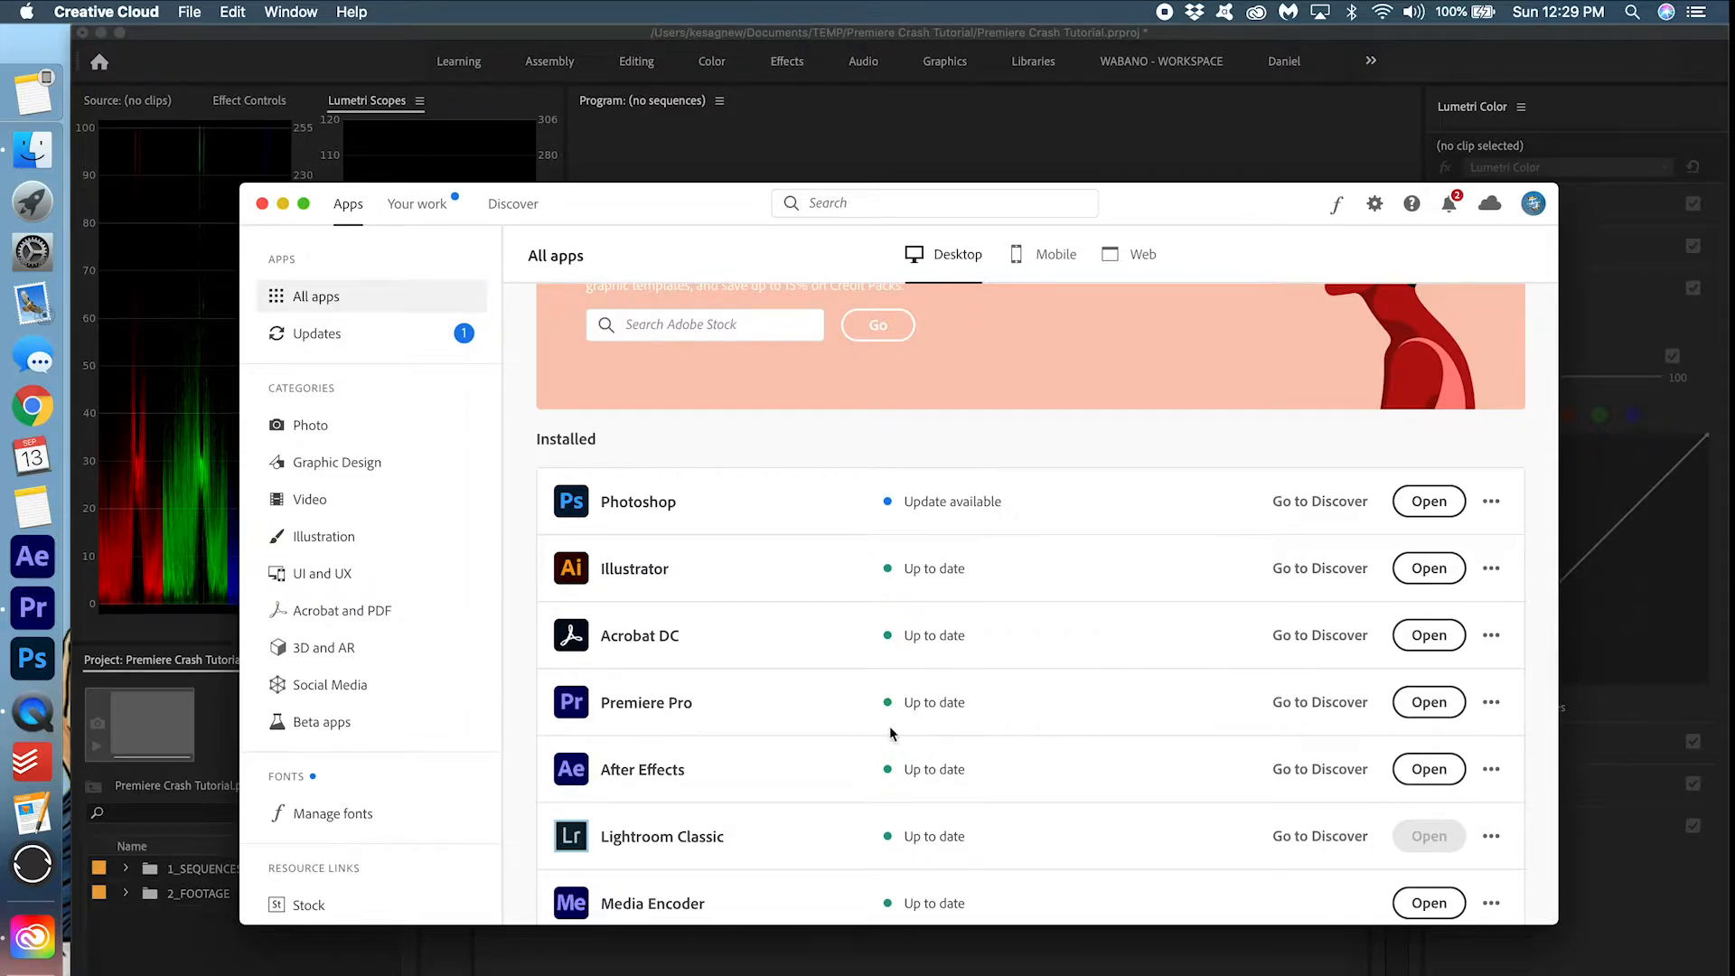
mouse_move(1451, 702)
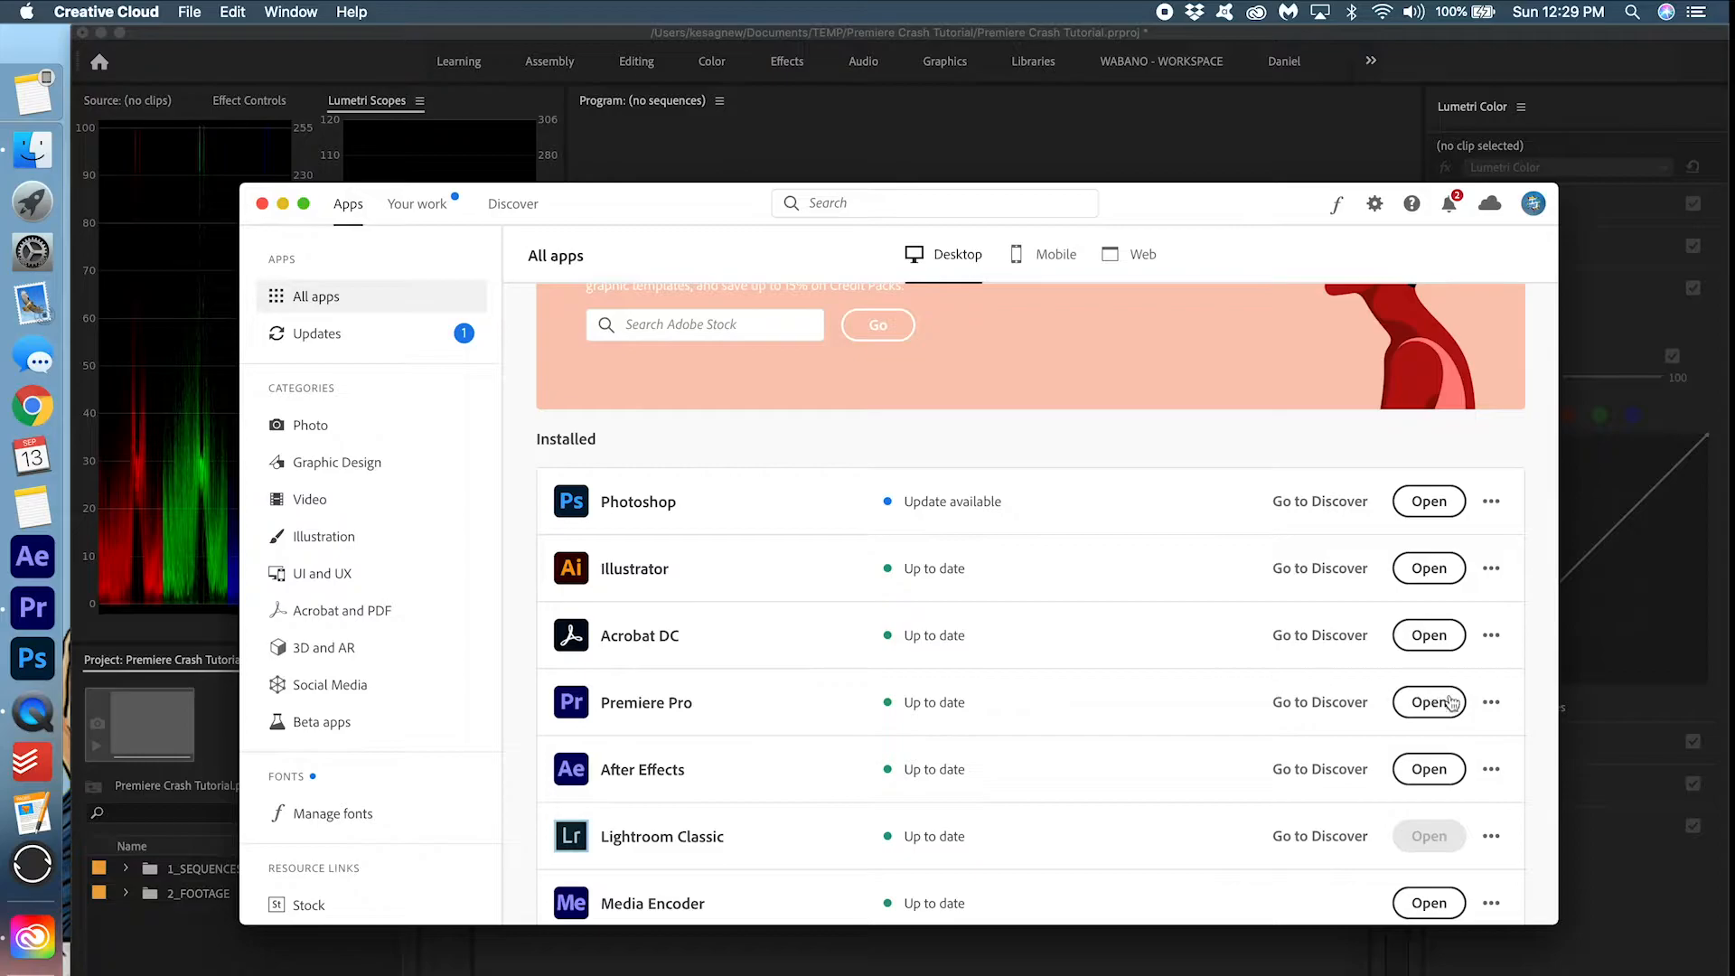
click(263, 203)
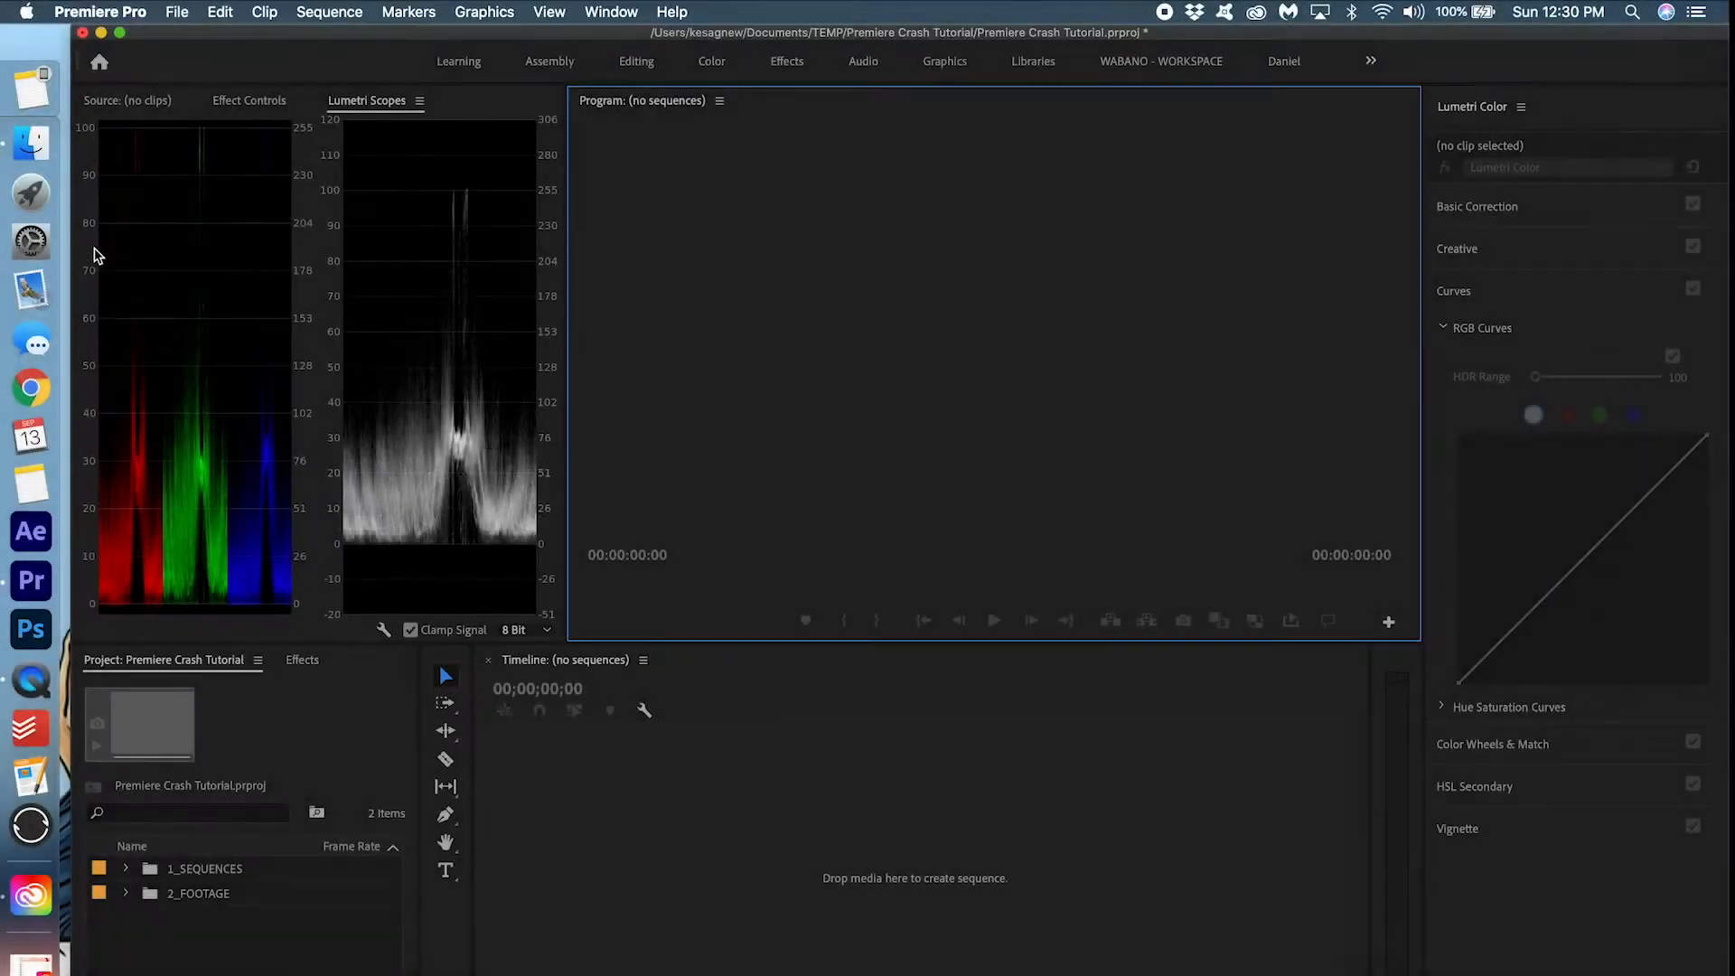
Step: Delete unused media cache files from the Media Cache preferences
click(100, 12)
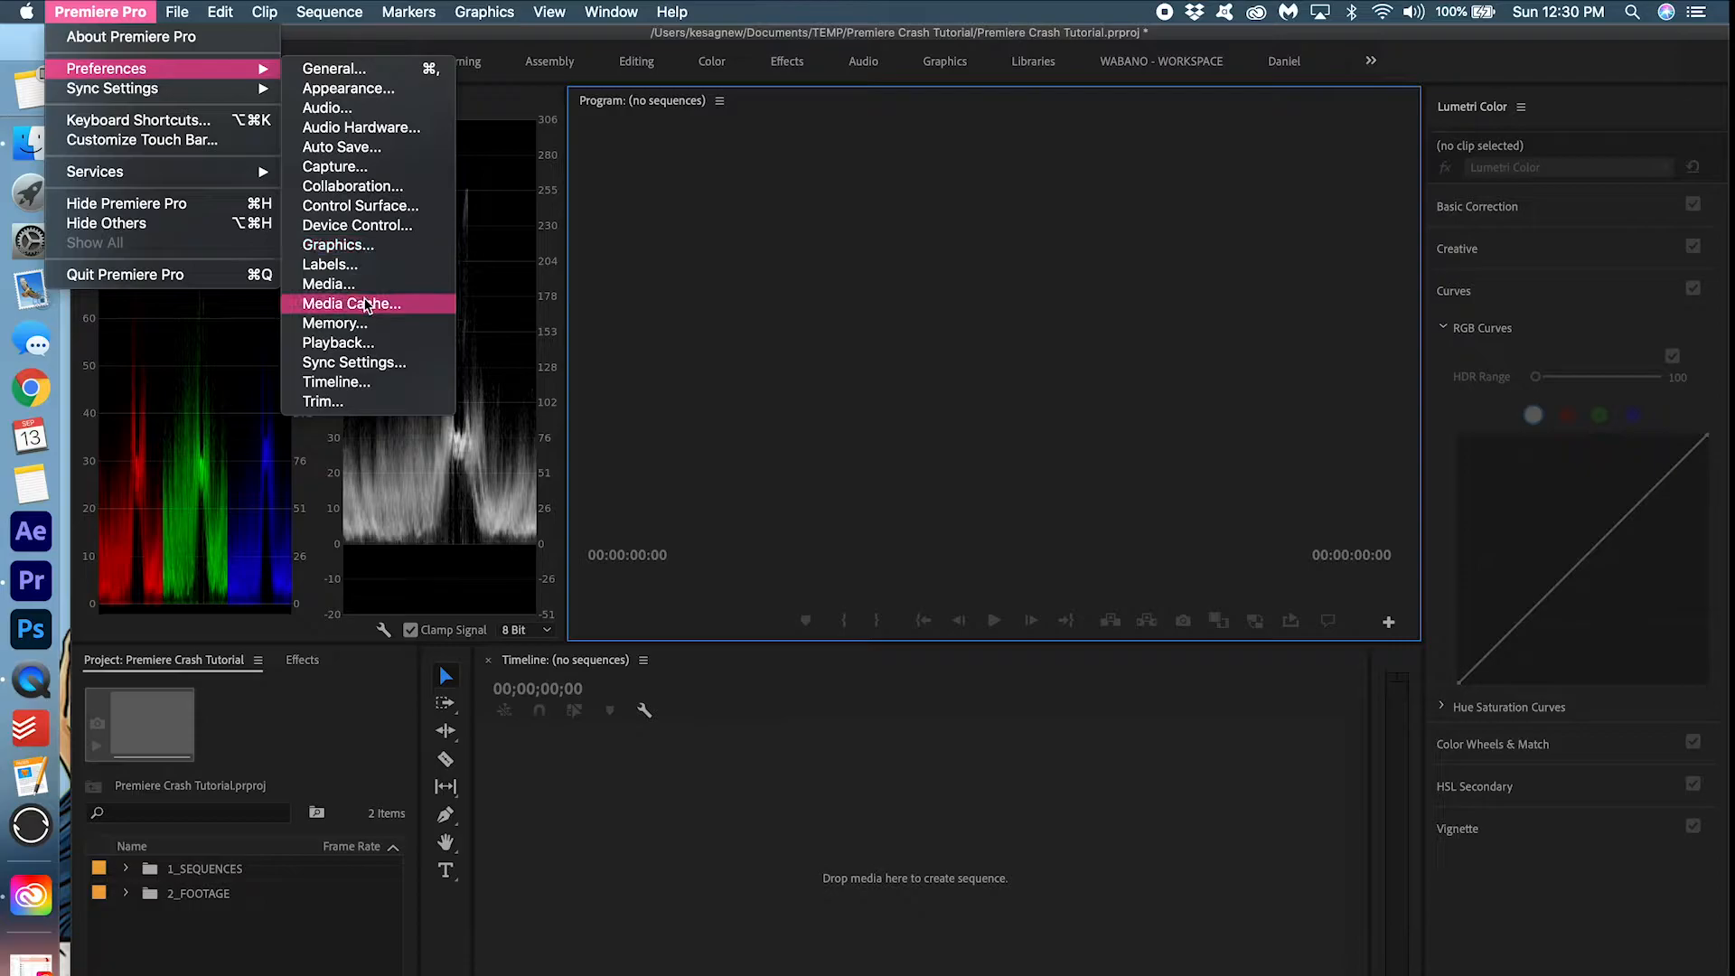
click(350, 304)
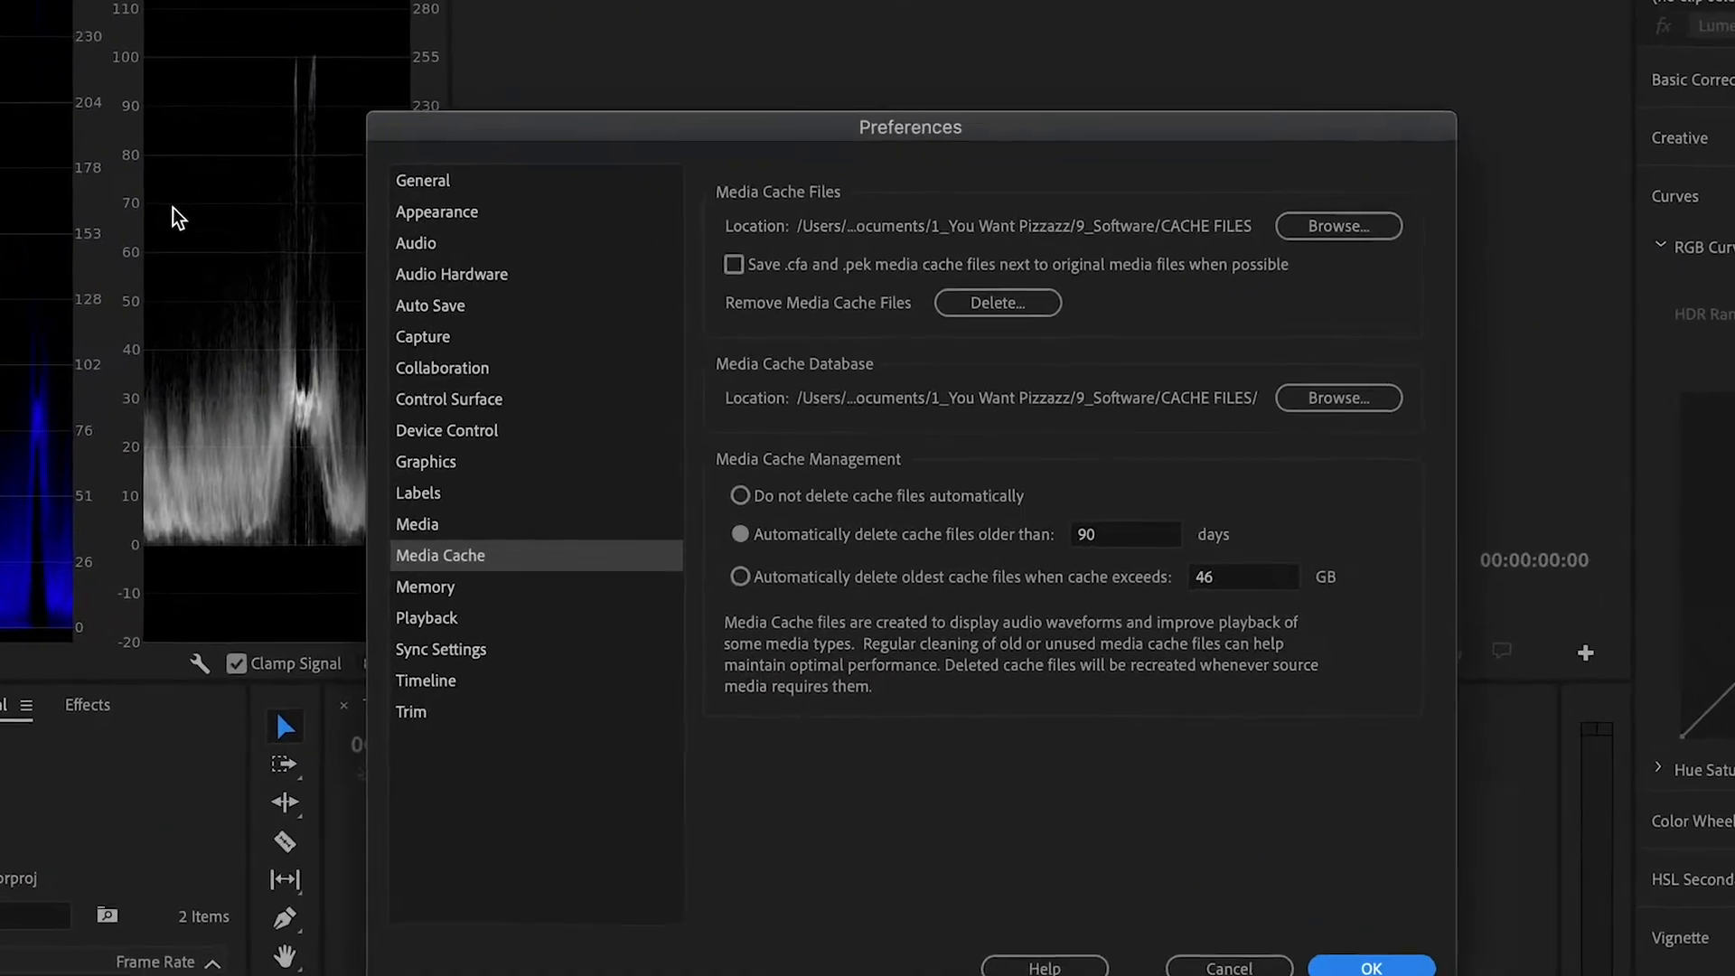
click(995, 301)
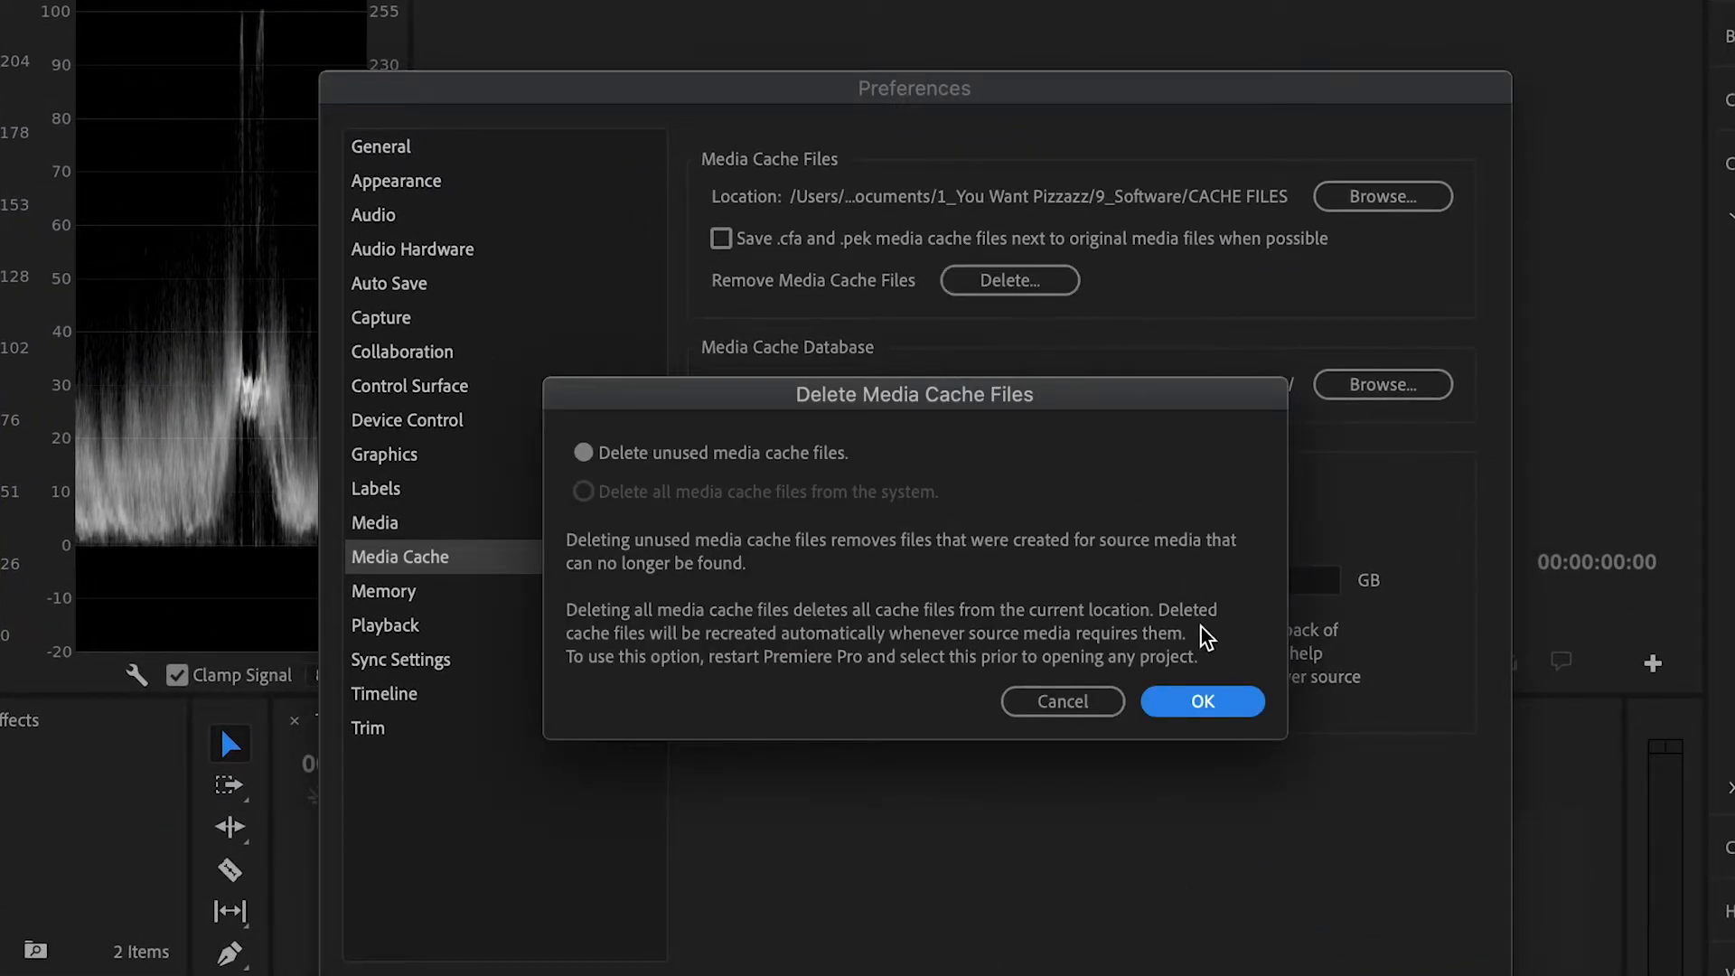
click(1201, 700)
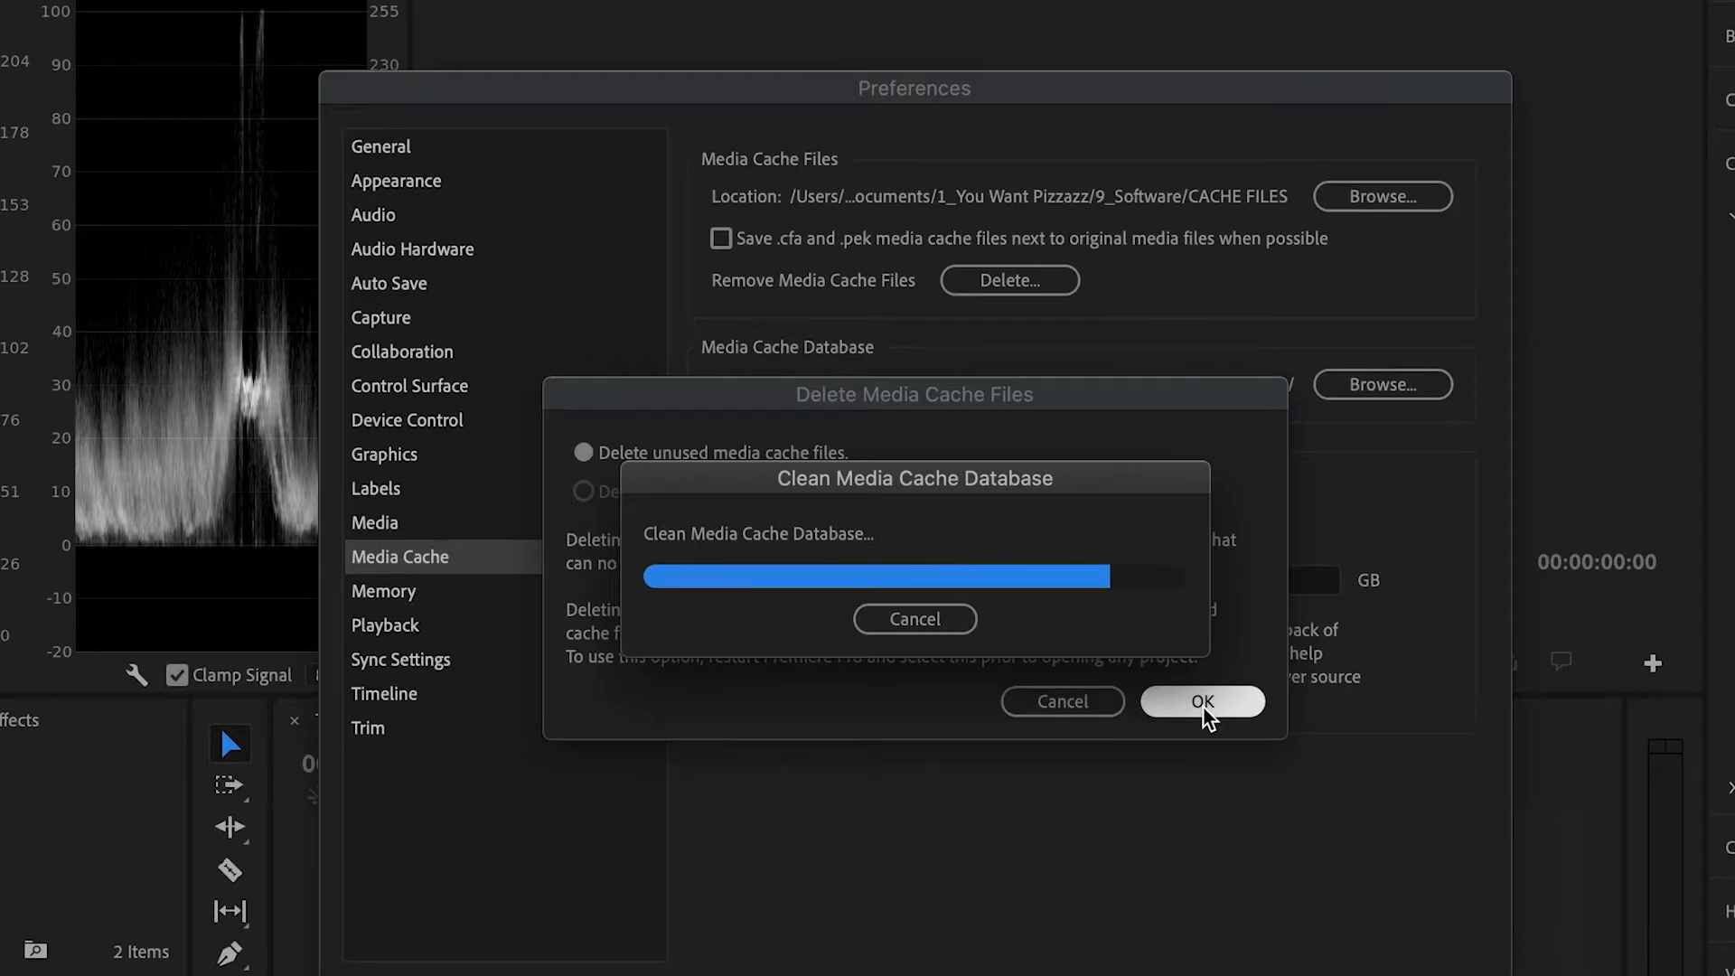
click(1202, 701)
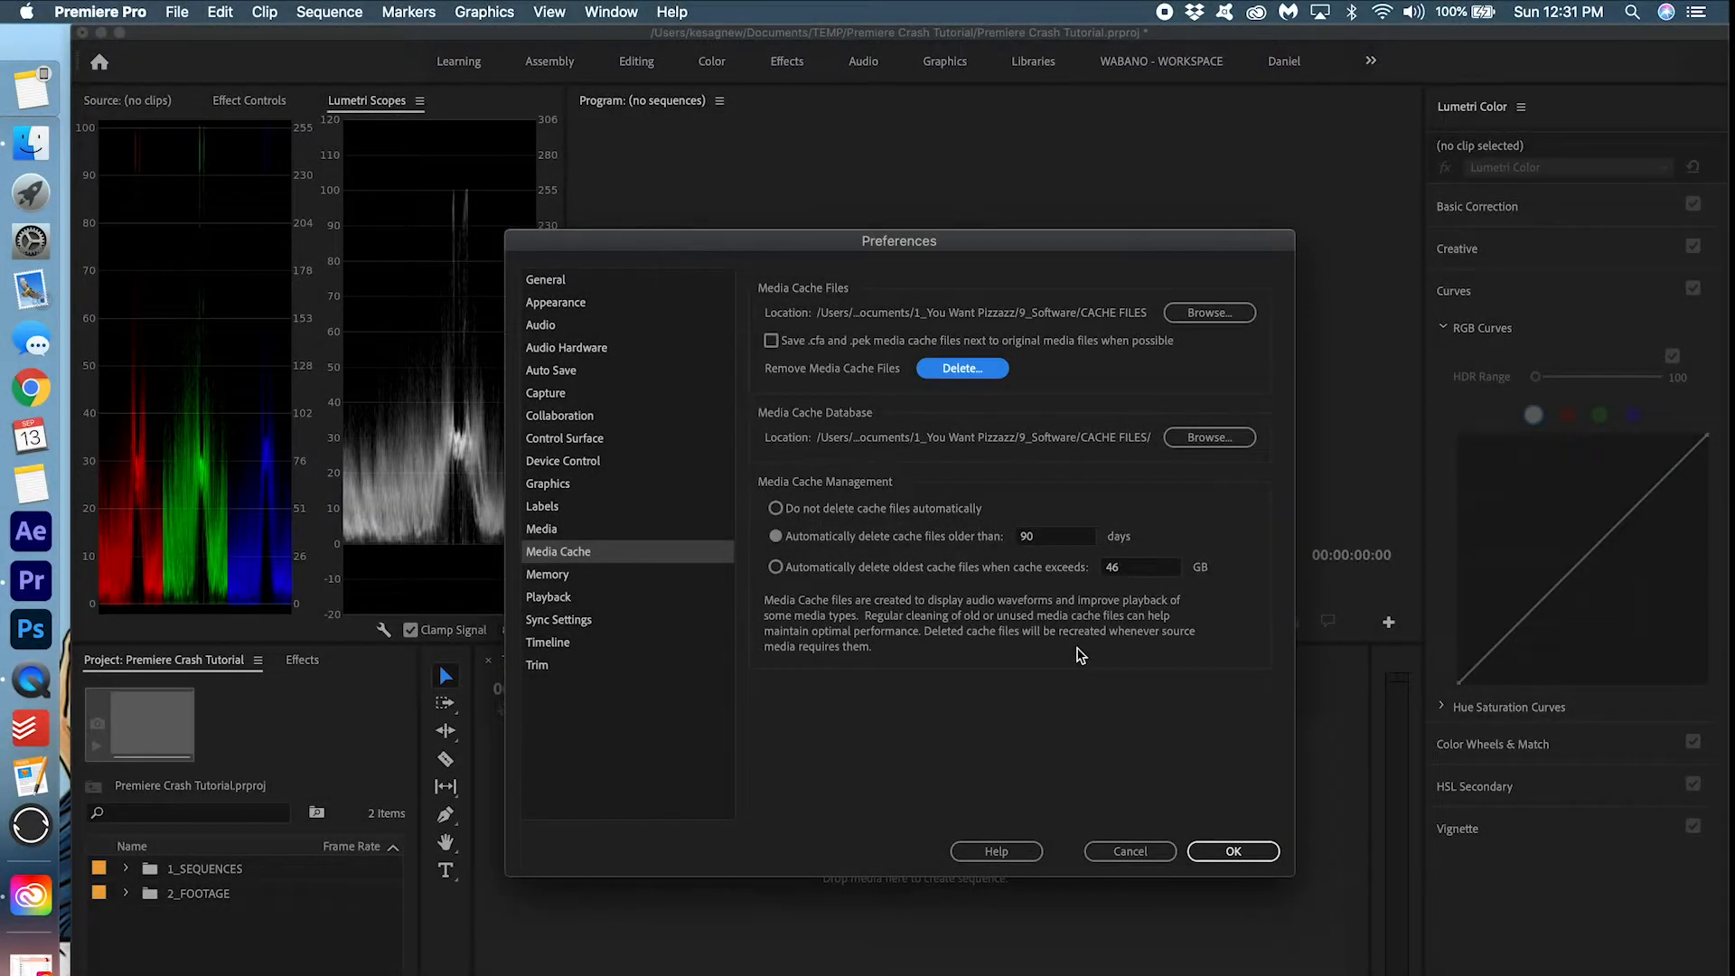
Step: Reserve 3 GB of RAM for other applications in Memory preferences and close Preferences
click(548, 573)
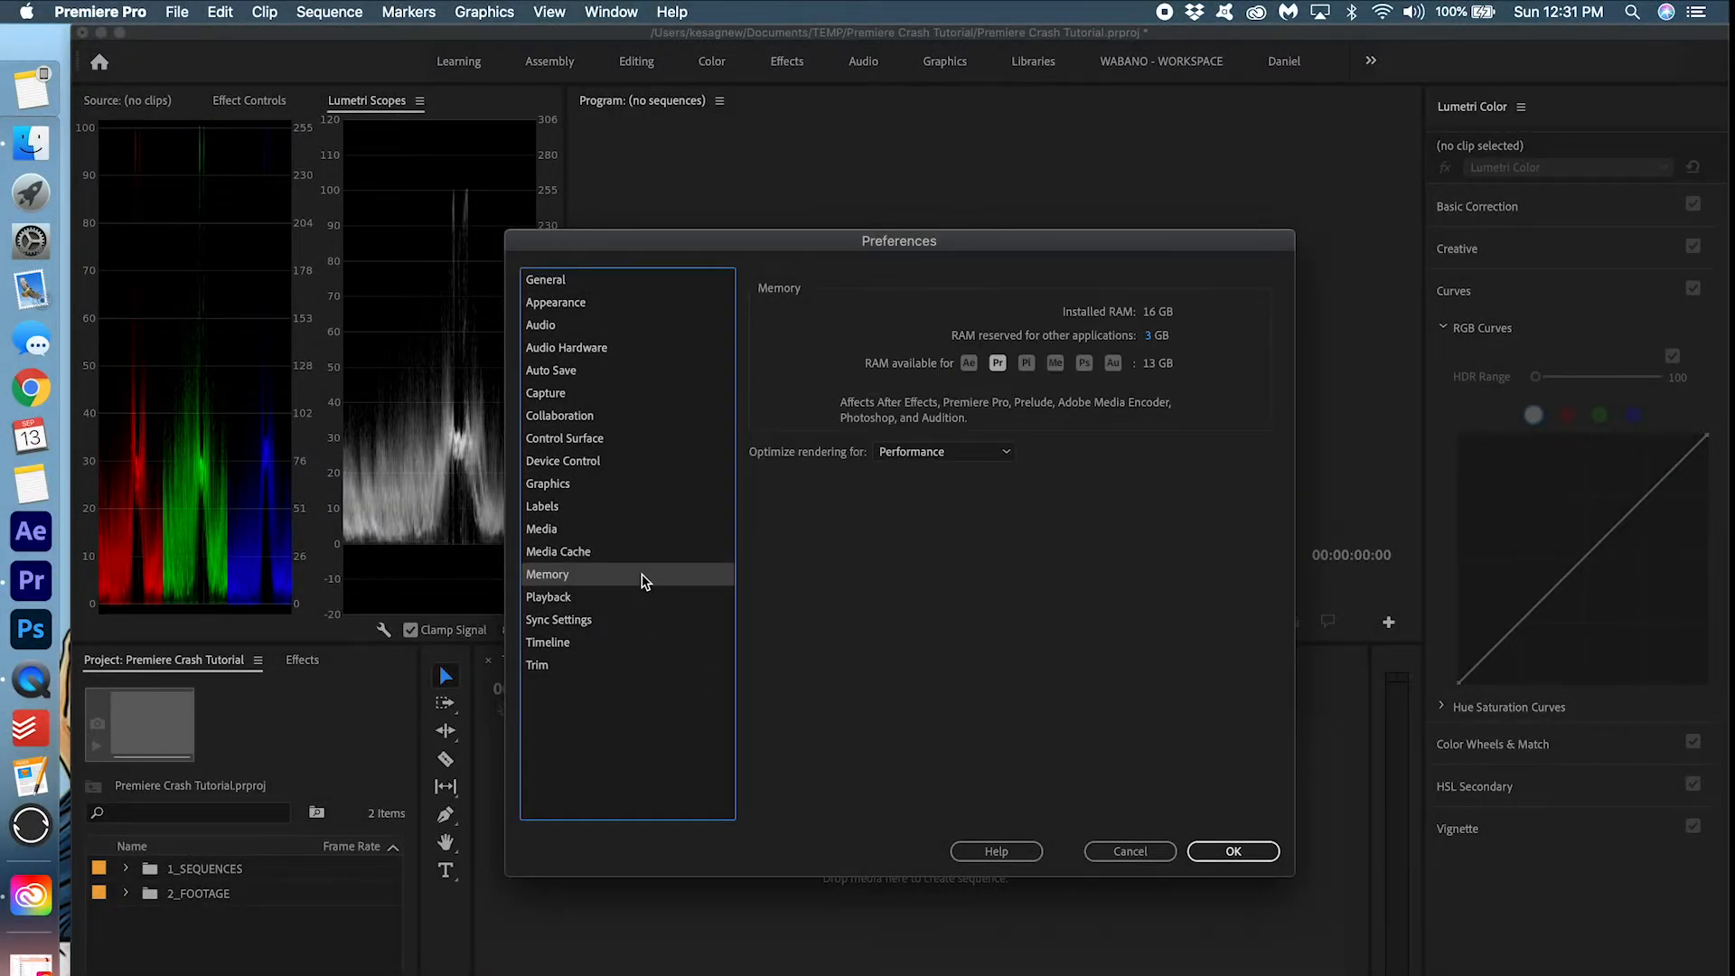
double_click(1157, 335)
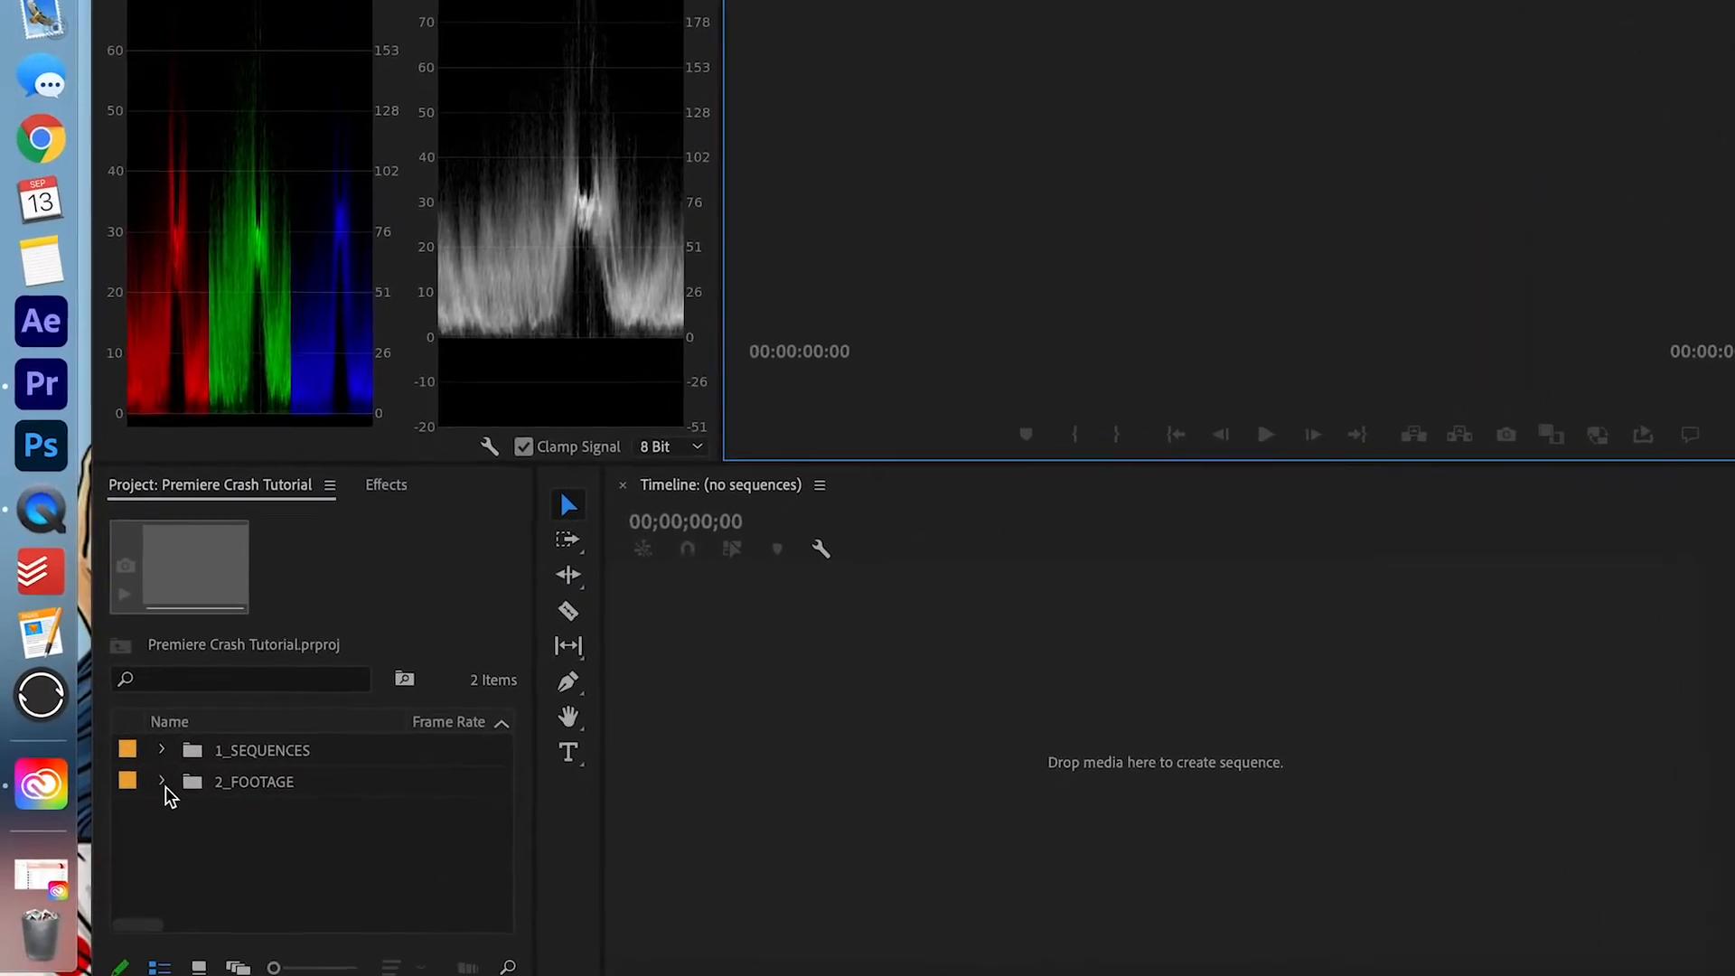
Step: Create a QuickTime ProRes Low Resolution Proxy for the 4K clip in 2_FOOTAGE
click(161, 781)
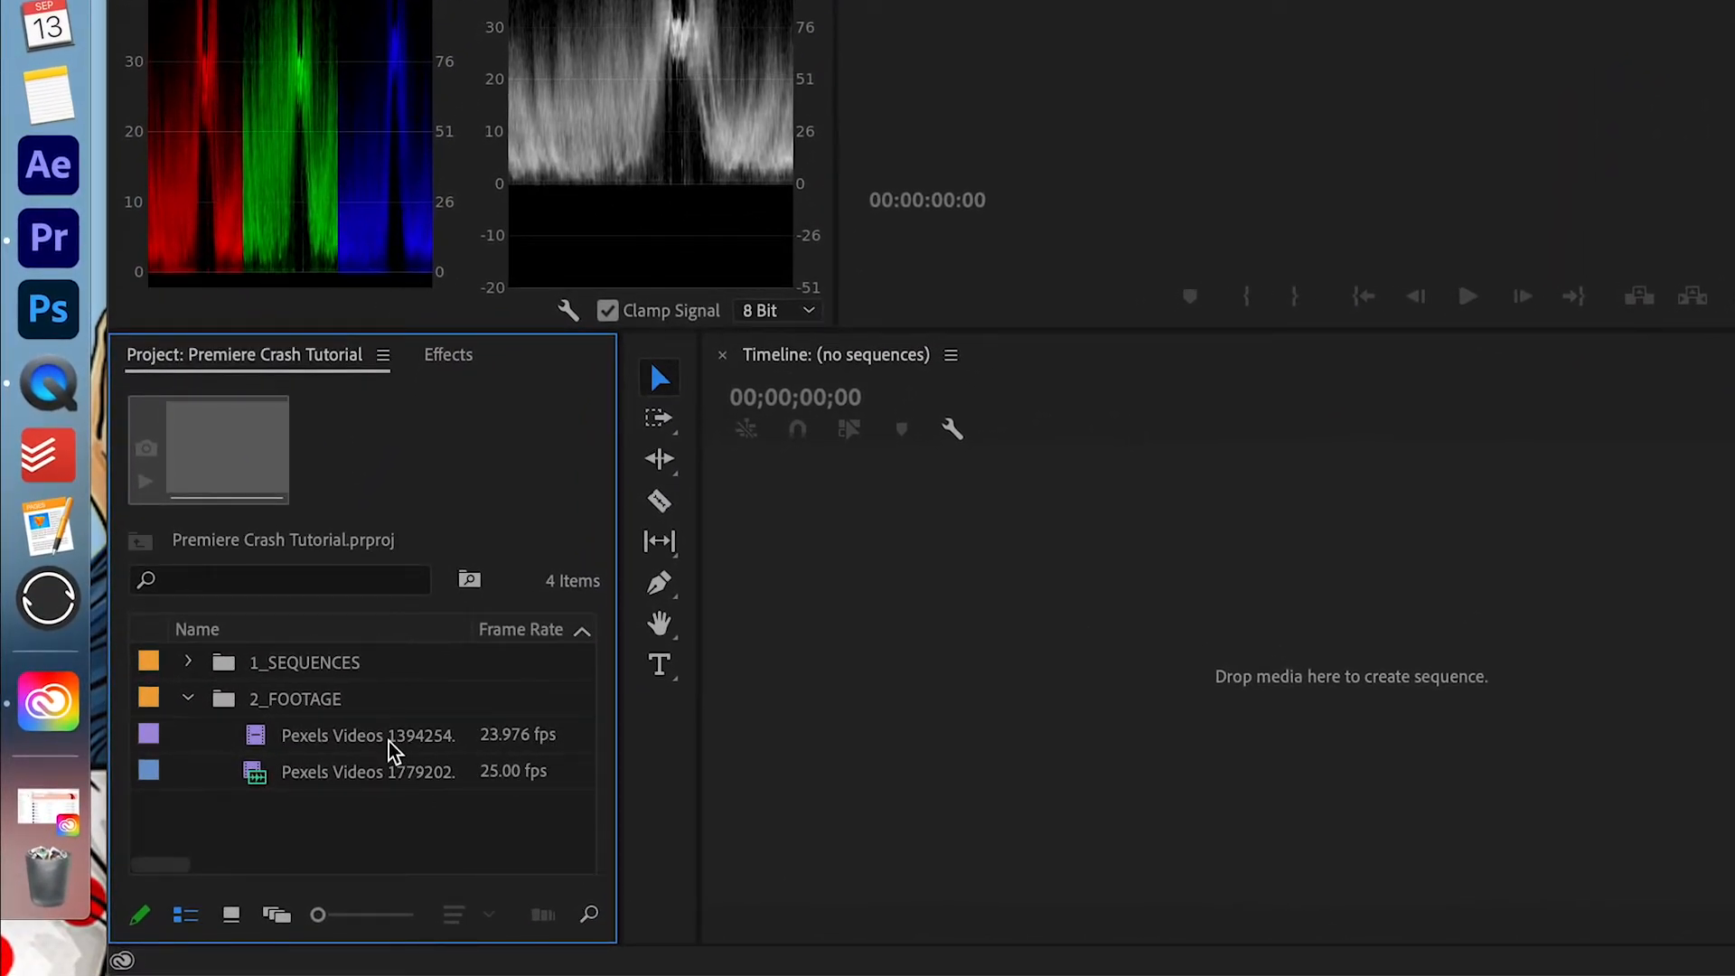
right_click(367, 733)
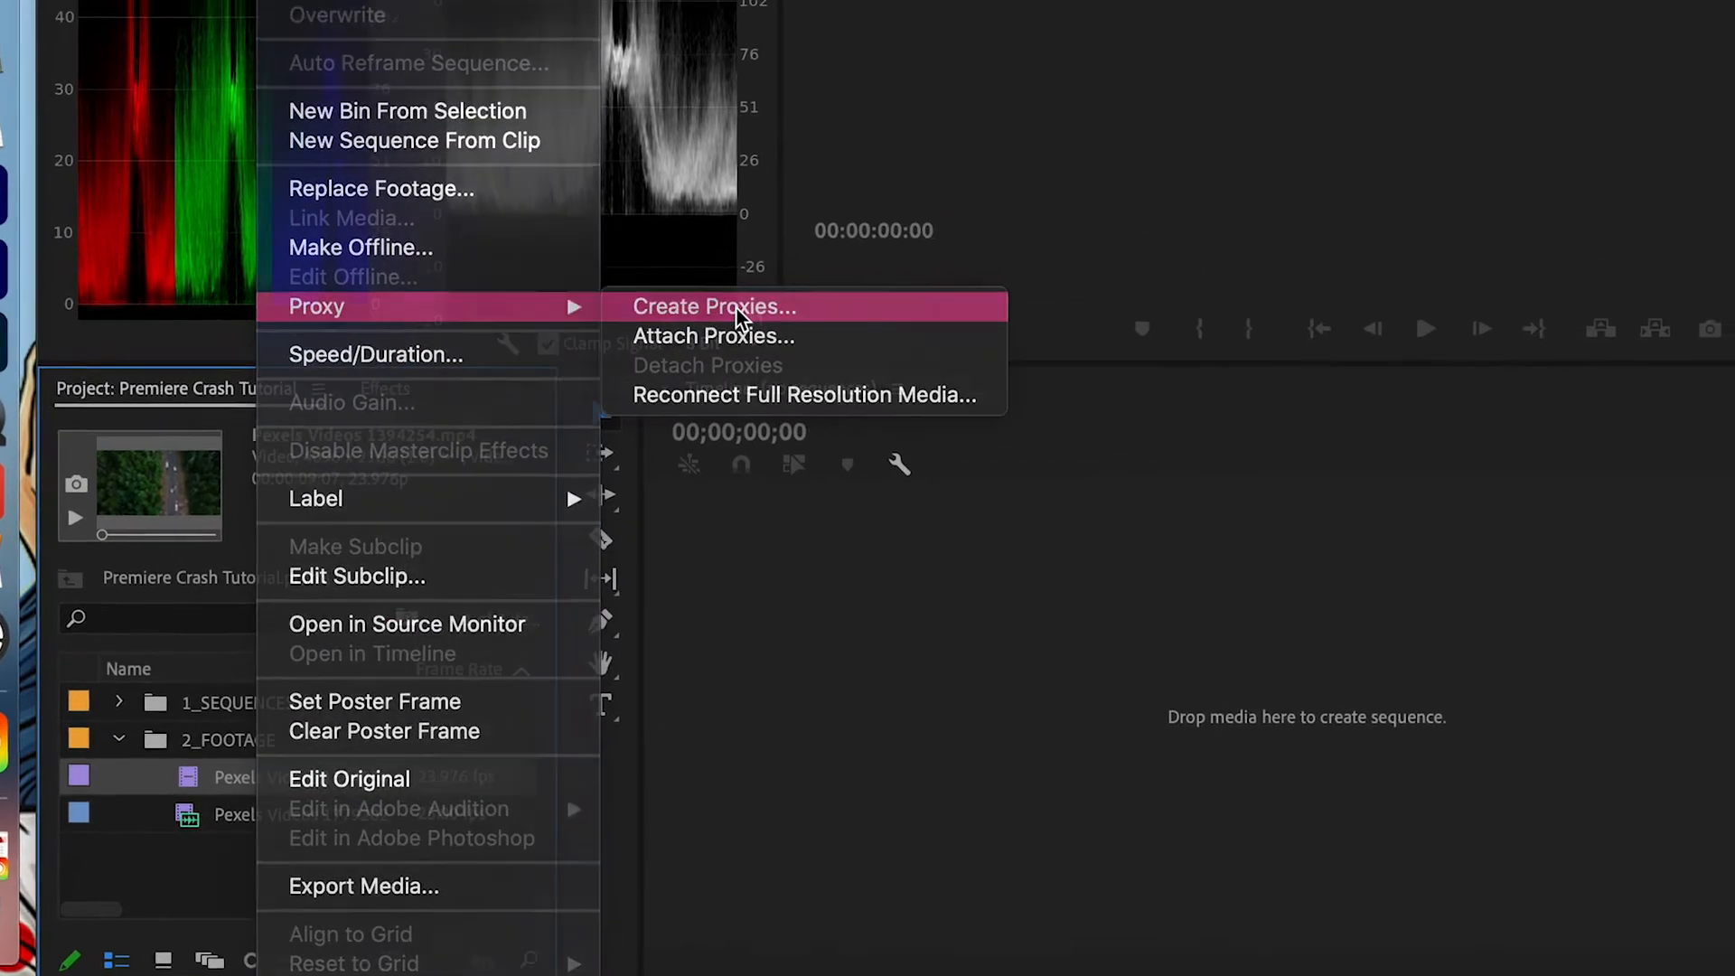
click(714, 307)
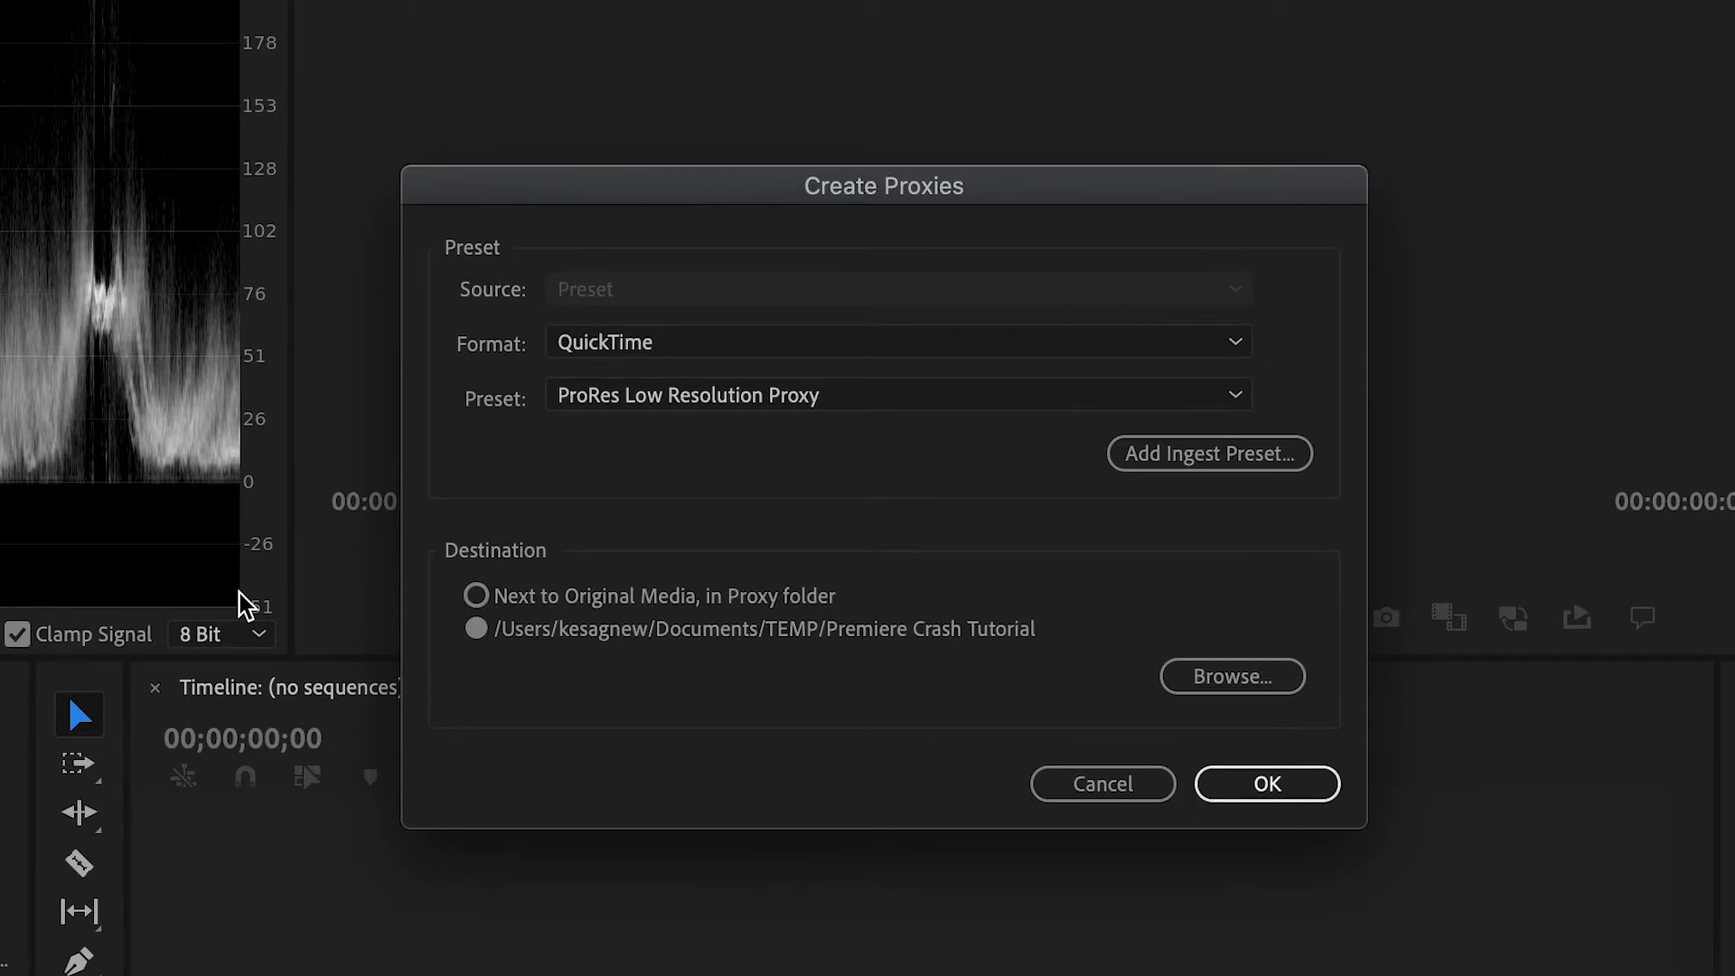
mouse_move(858, 500)
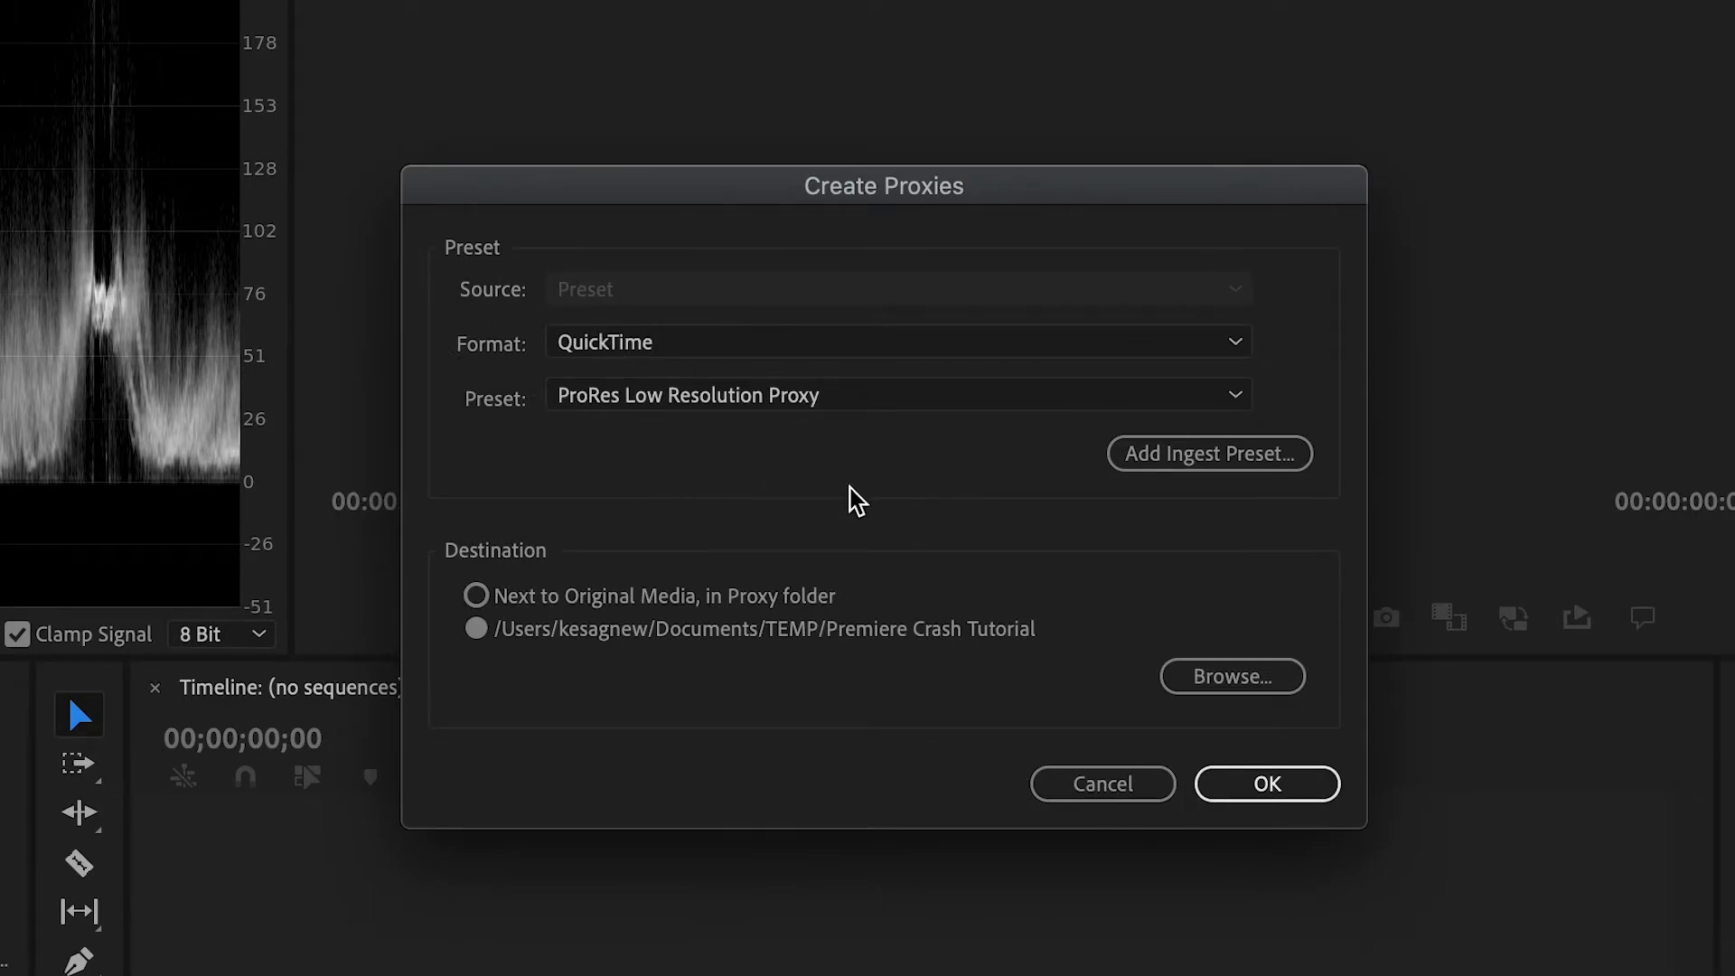
mouse_move(1292, 664)
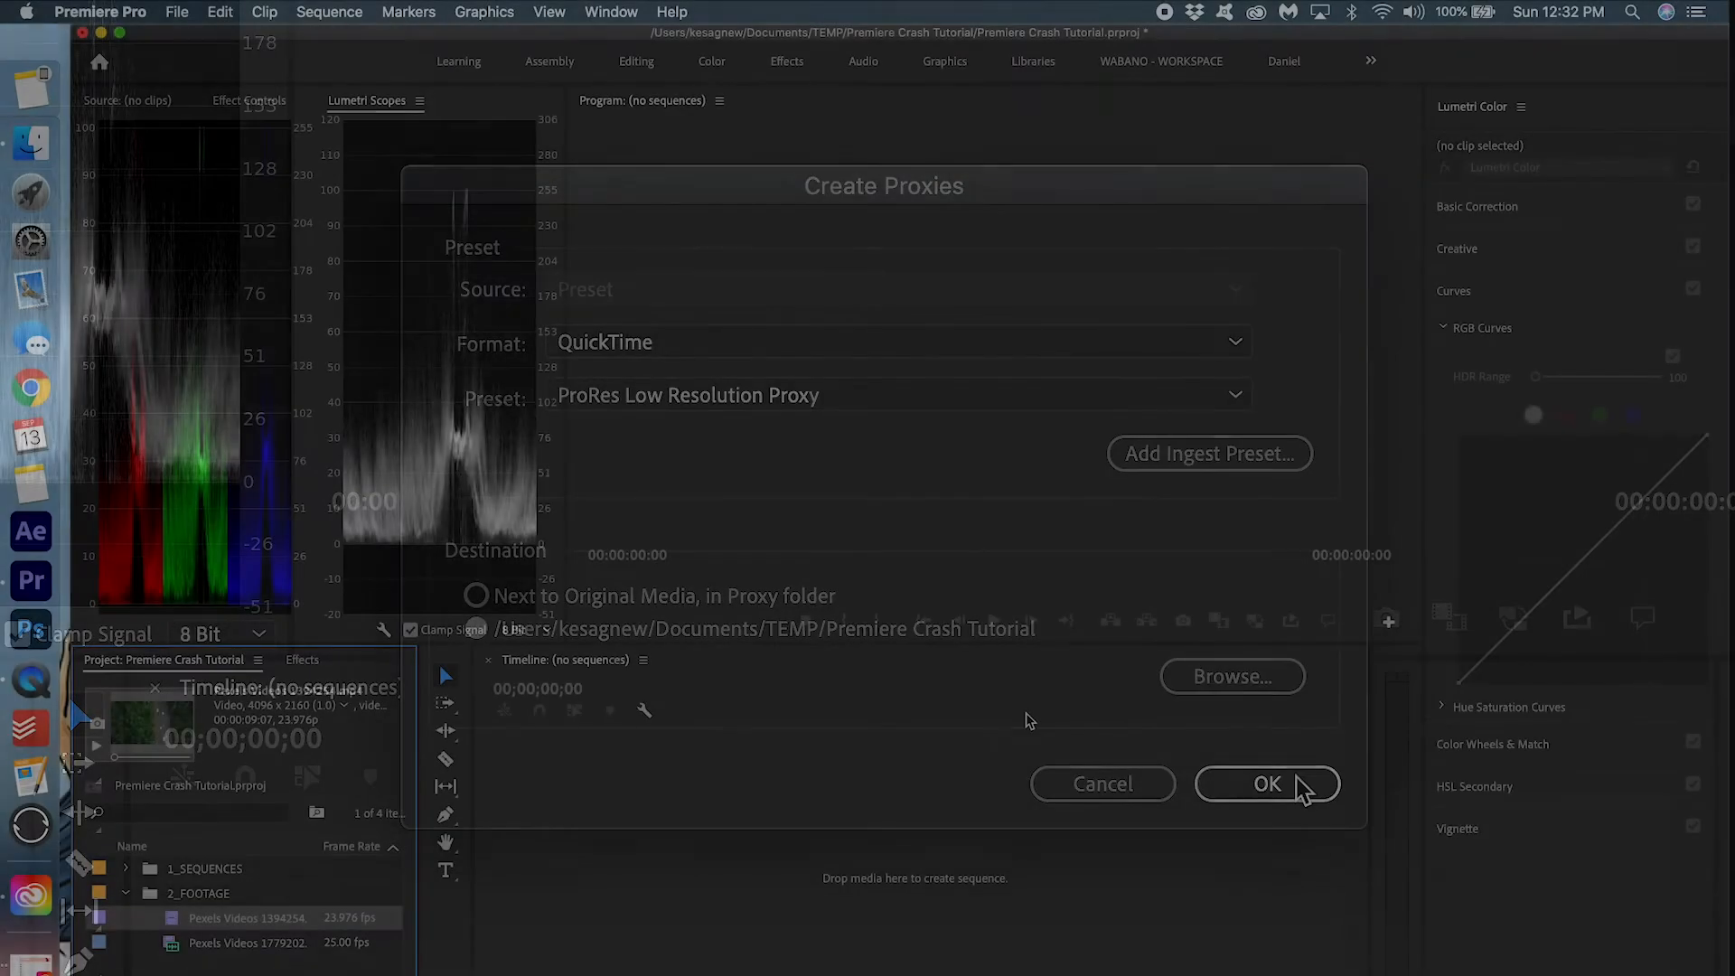
click(1266, 783)
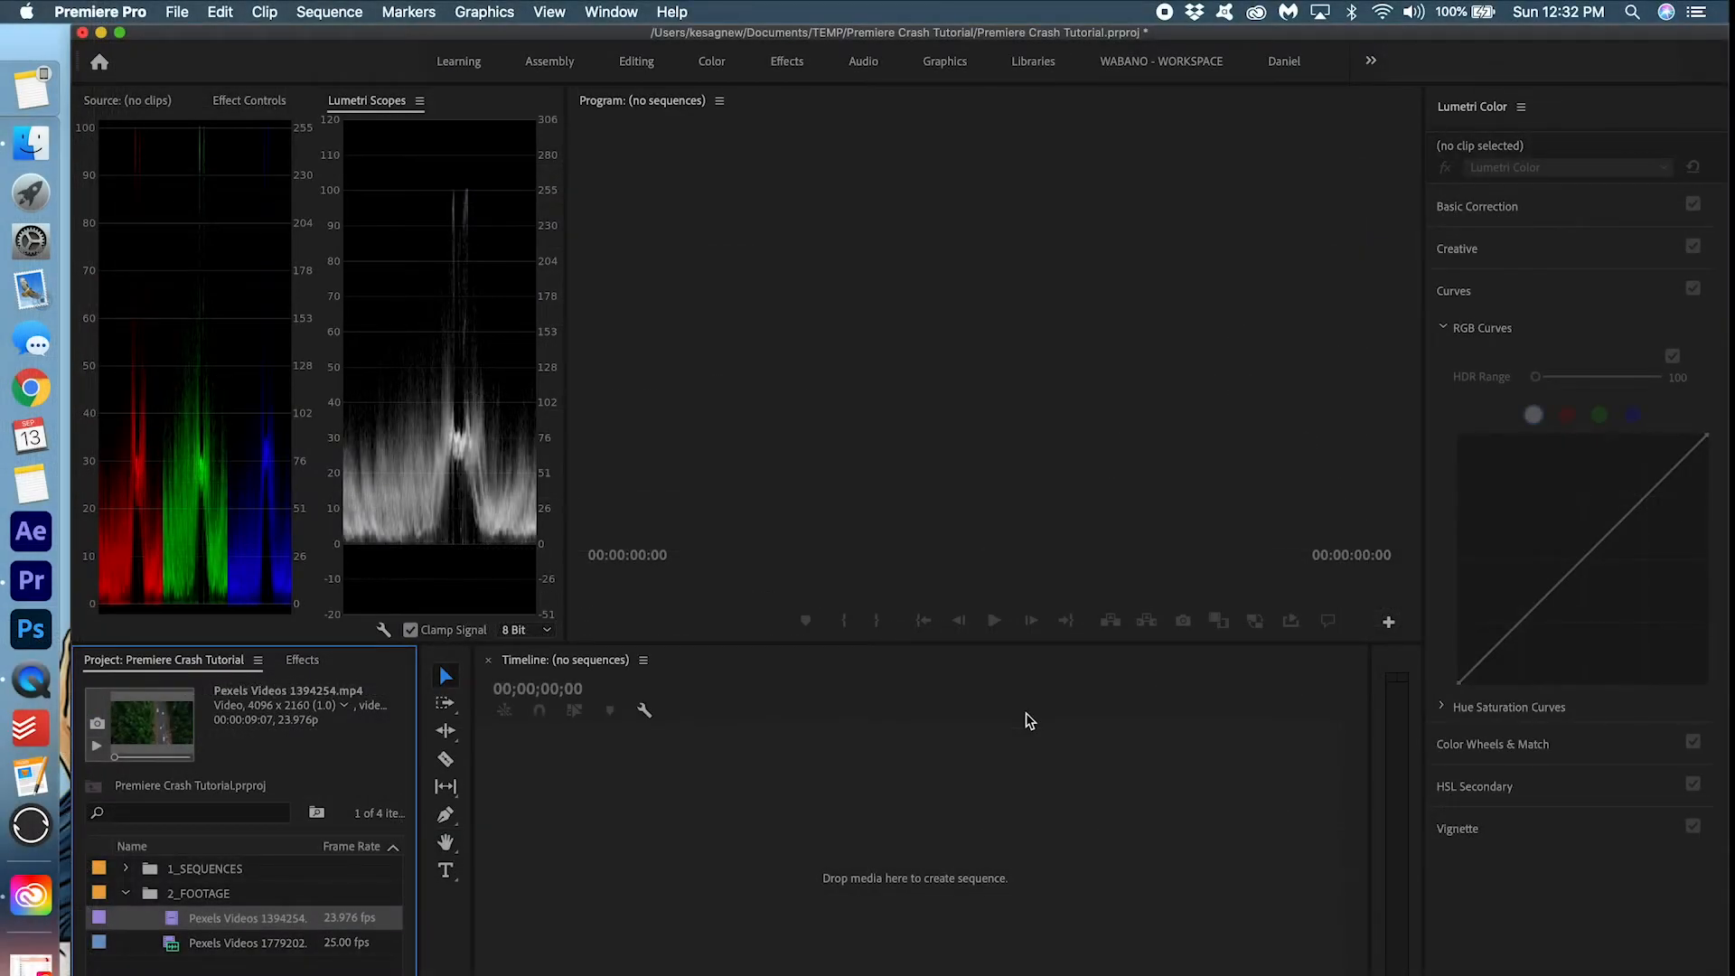